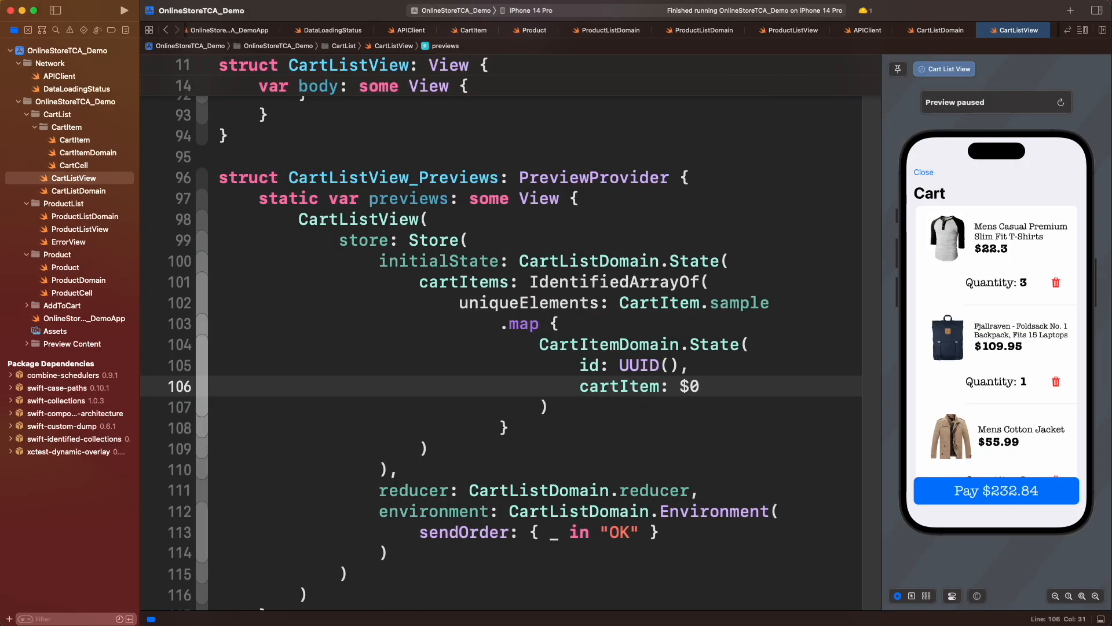
Group OnlineStoreTCA_DemoApp into a new Root group and start a new Swift File reaching the Save As sheet
{"action": "left_click", "coordinate": [519, 386]}
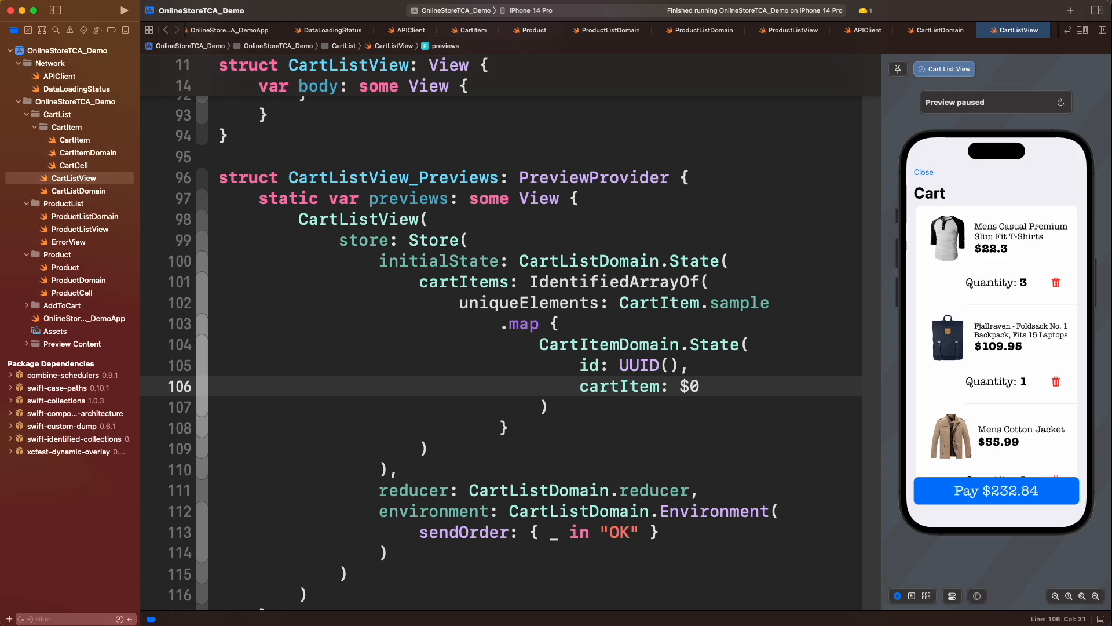
{"action": "left_click", "coordinate": [520, 386]}
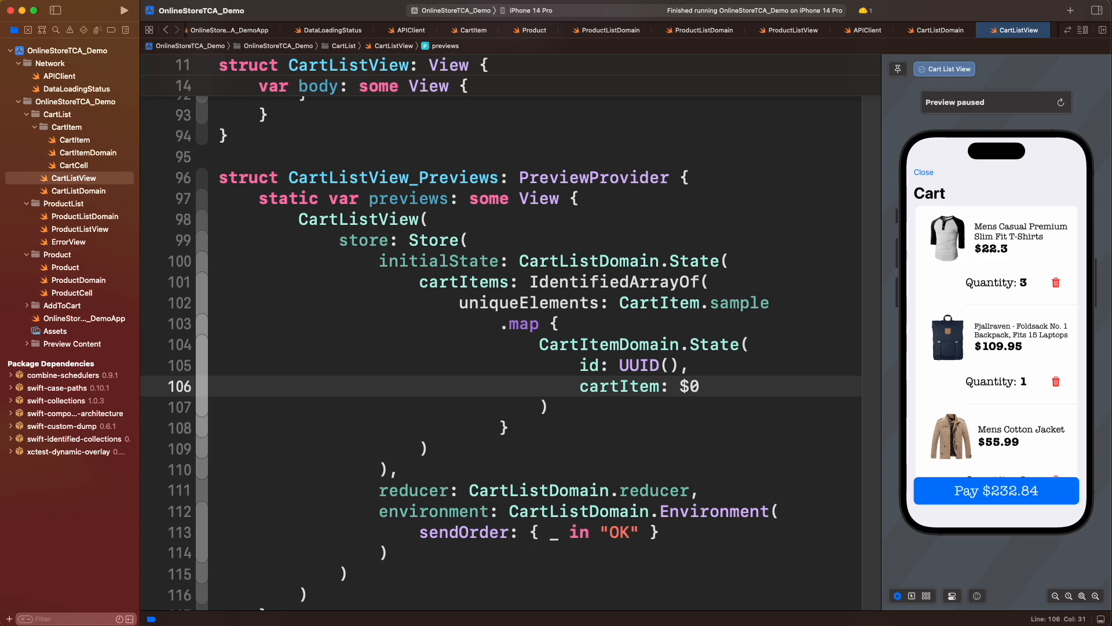
{"action": "left_click", "coordinate": [519, 386]}
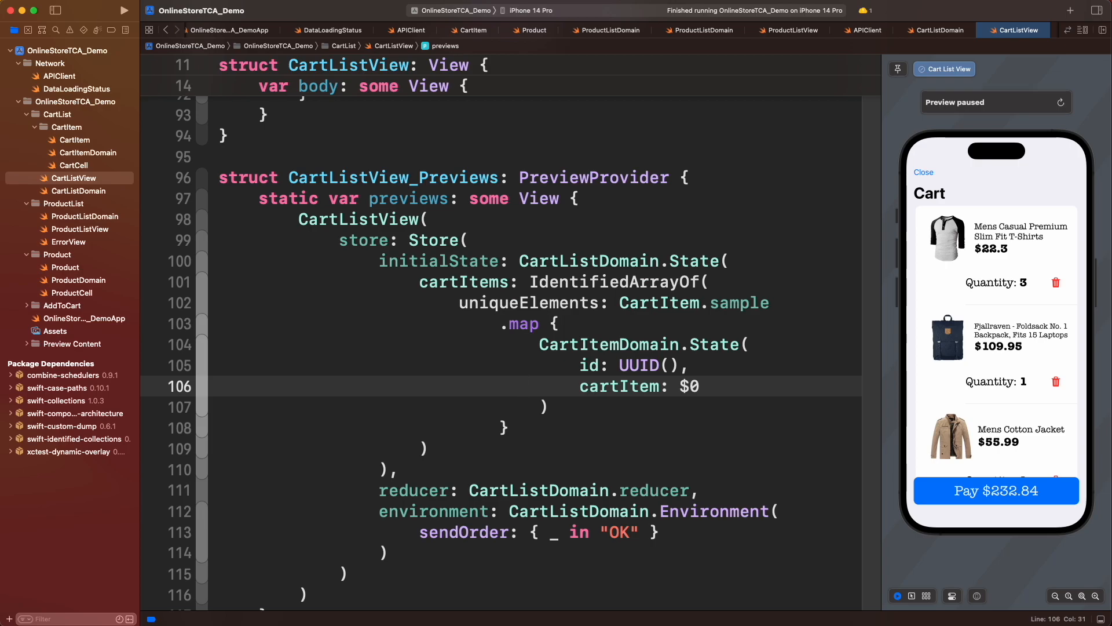
{"action": "left_click", "coordinate": [84, 330]}
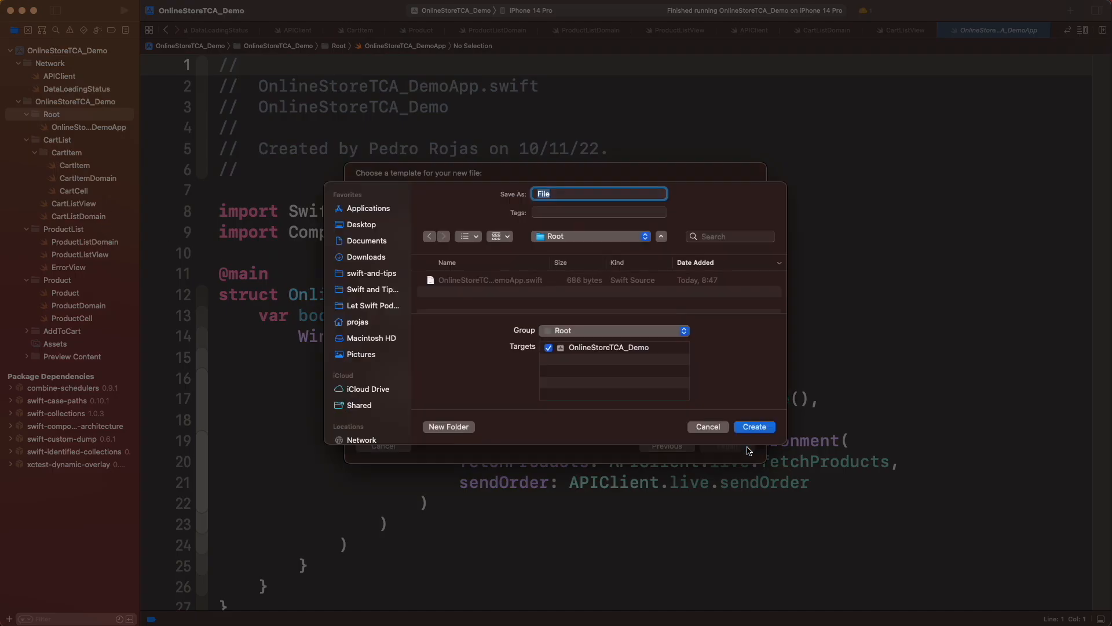
Create RootDomain.swift with enum Tab (products, profile) and var selectedTab = Tab.products
{"action": "left_click", "coordinate": [754, 426]}
{"action": "type", "text": "case"}
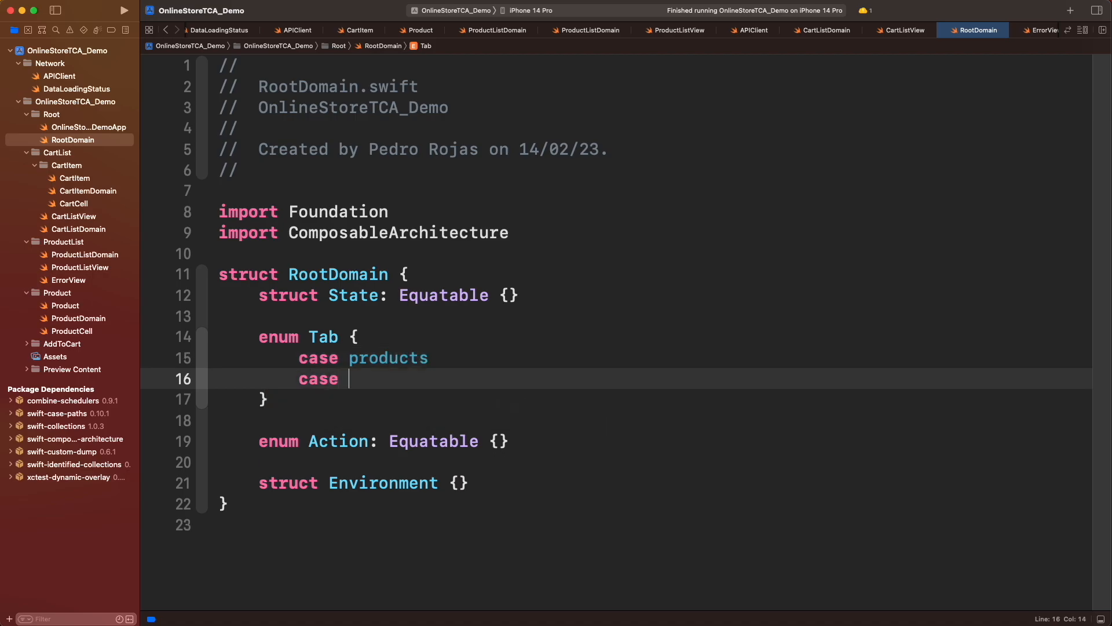
{"action": "type", "text": "profile"}
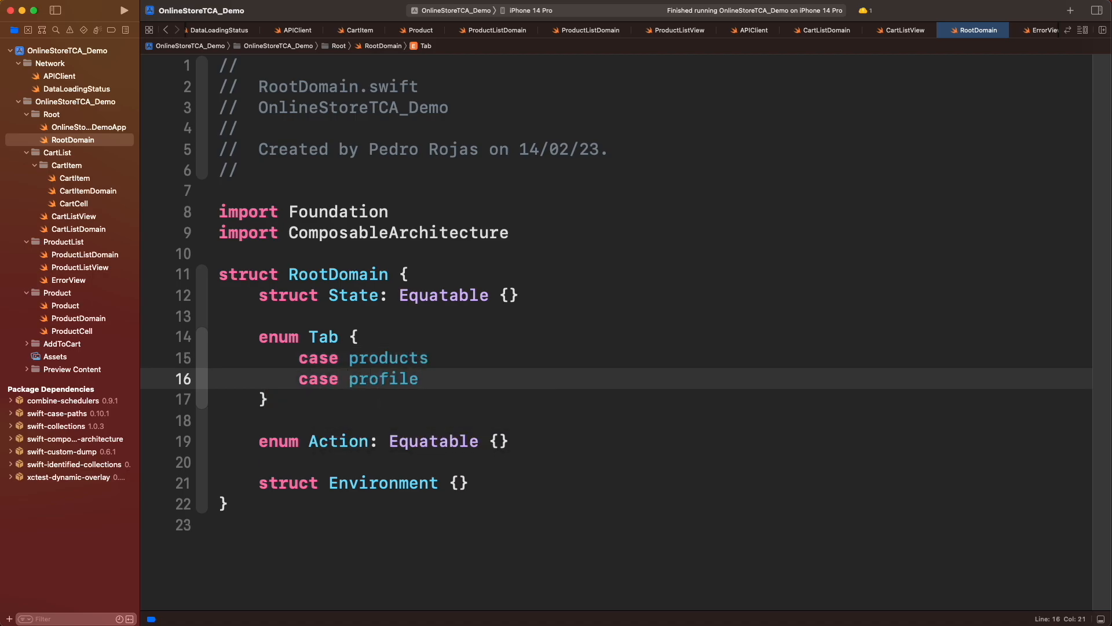
{"action": "type", "text": "var selected"}
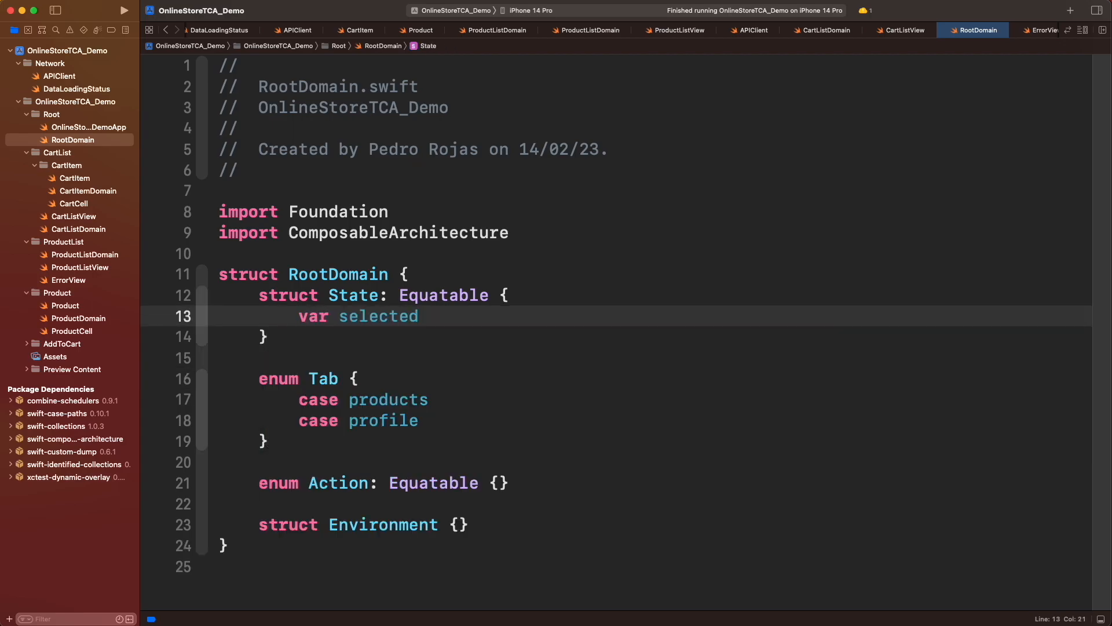
{"action": "type", "text": "Tab = Tab.products"}
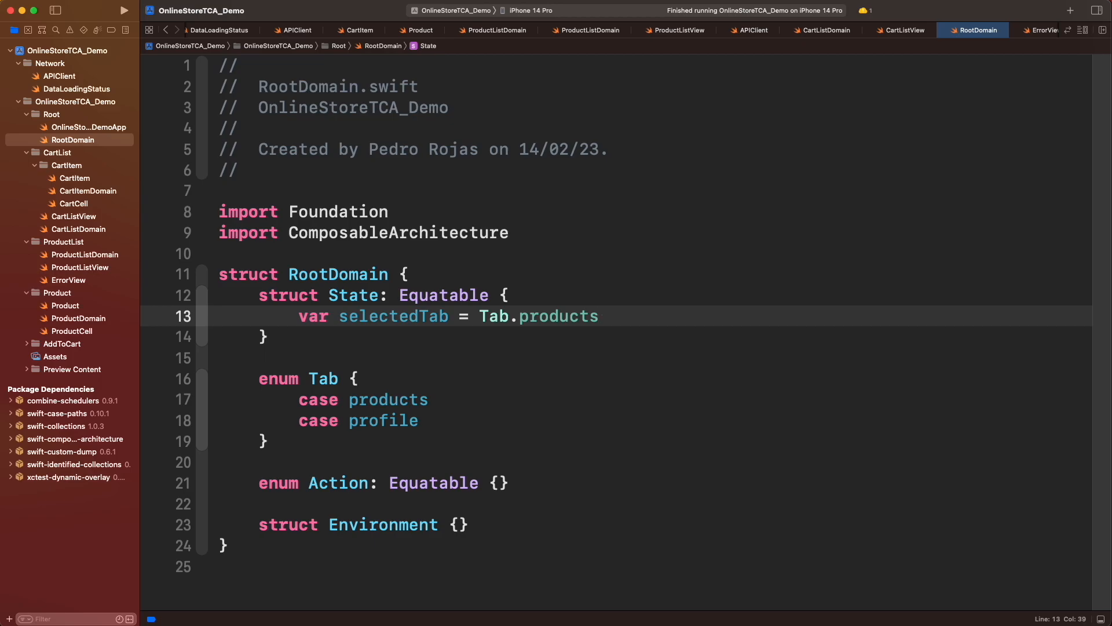
Add var productListState = ProductListDomain.State() to RootDomain's State
{"action": "left_click", "coordinate": [599, 316]}
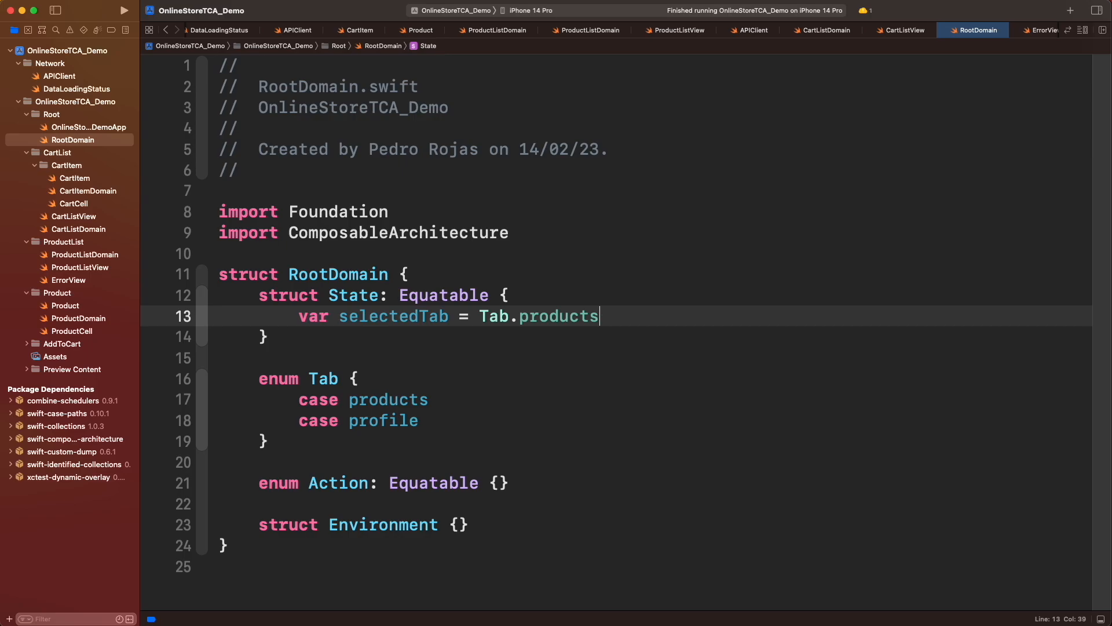
{"action": "type", "text": "var product"}
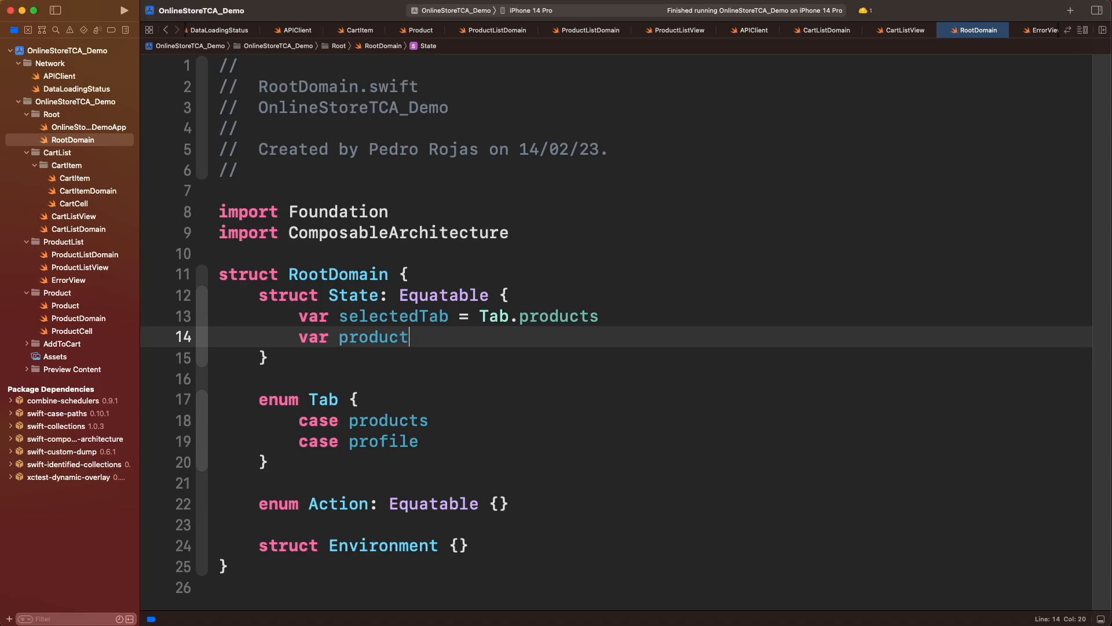
{"action": "type", "text": "ListState = ProductListDomain.State("}
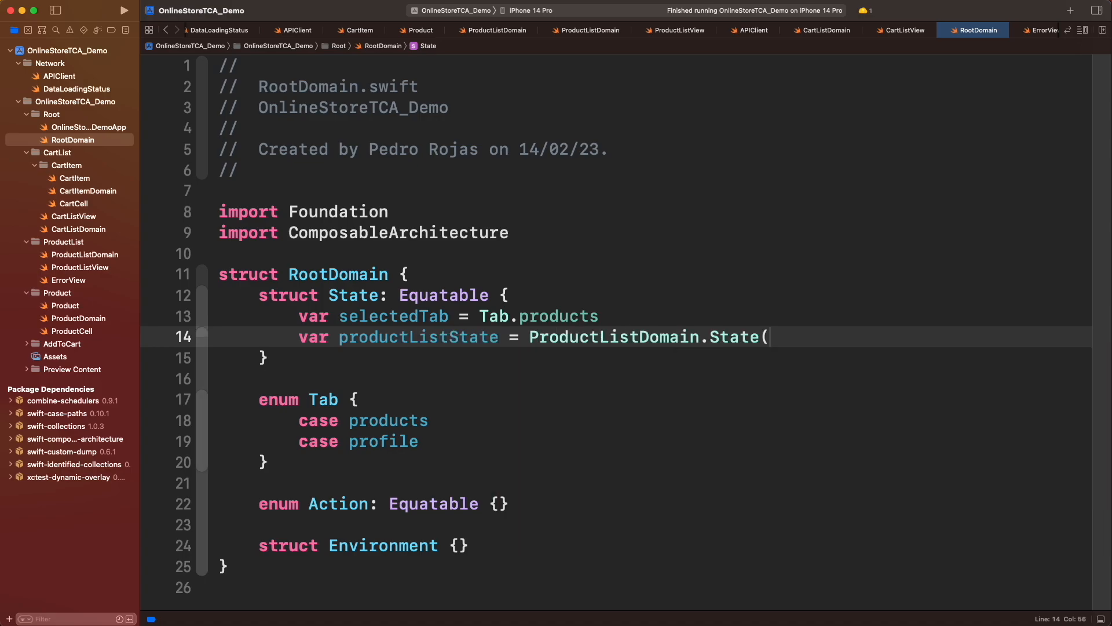
{"action": "type", "text": ")"}
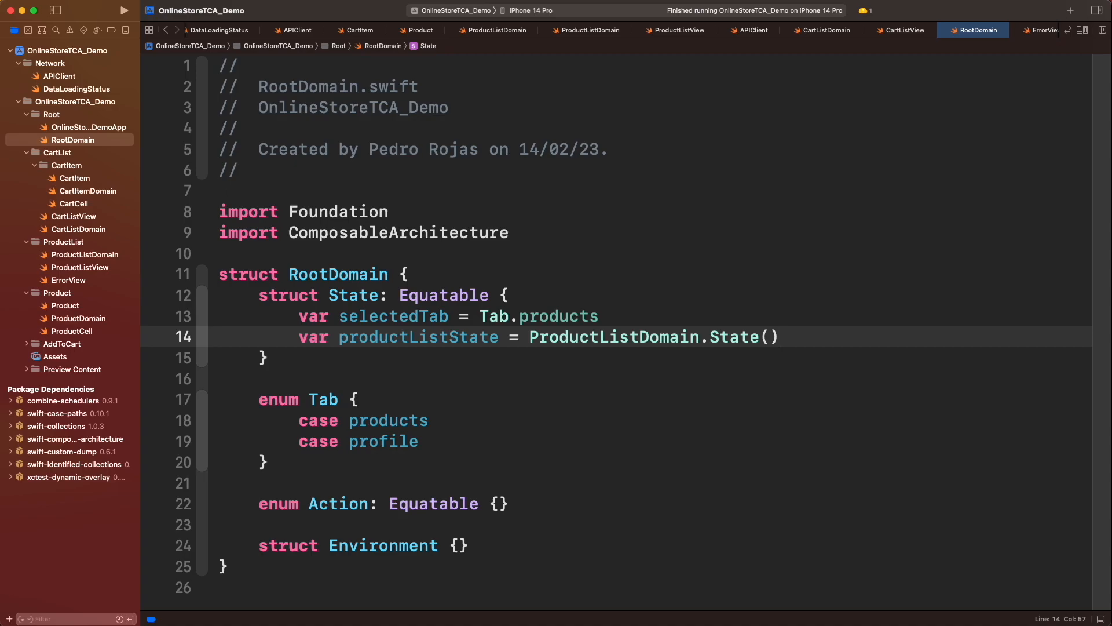
Add UserProfile.swift to the Profile group with Decodable id, email and nested first/last name decoding
{"action": "right_click", "coordinate": [46, 115]}
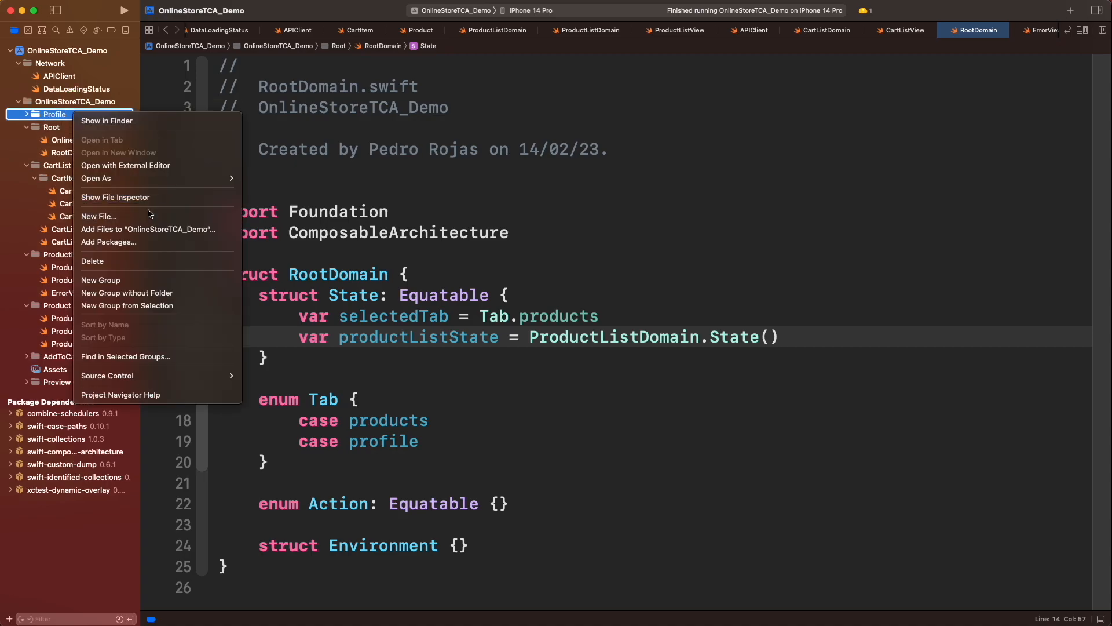
{"action": "left_click", "coordinate": [97, 217]}
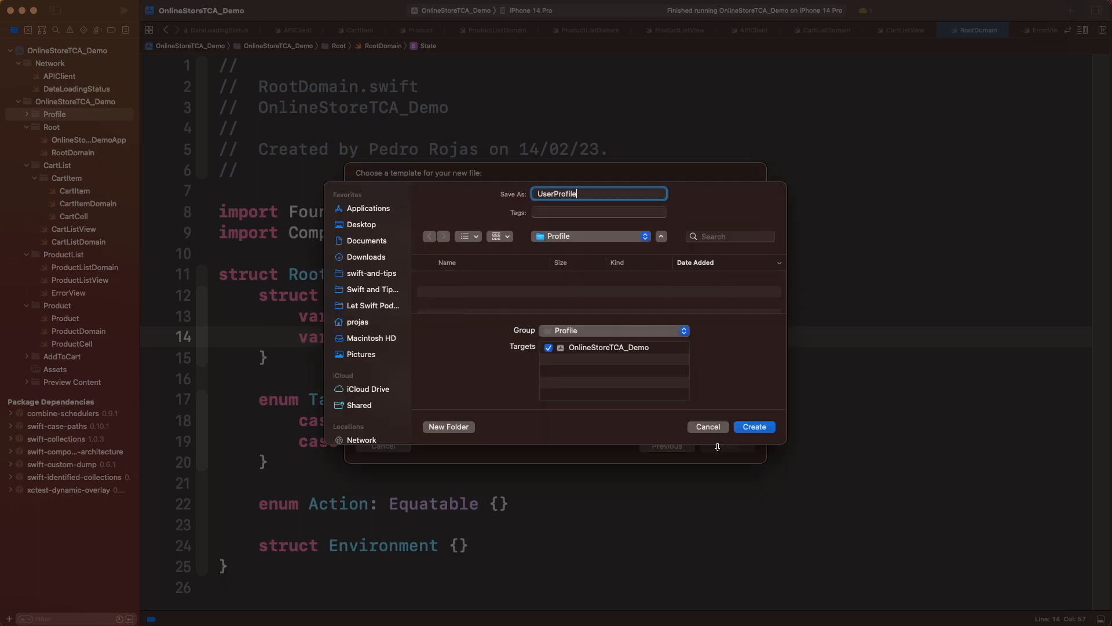
{"action": "left_click", "coordinate": [754, 427]}
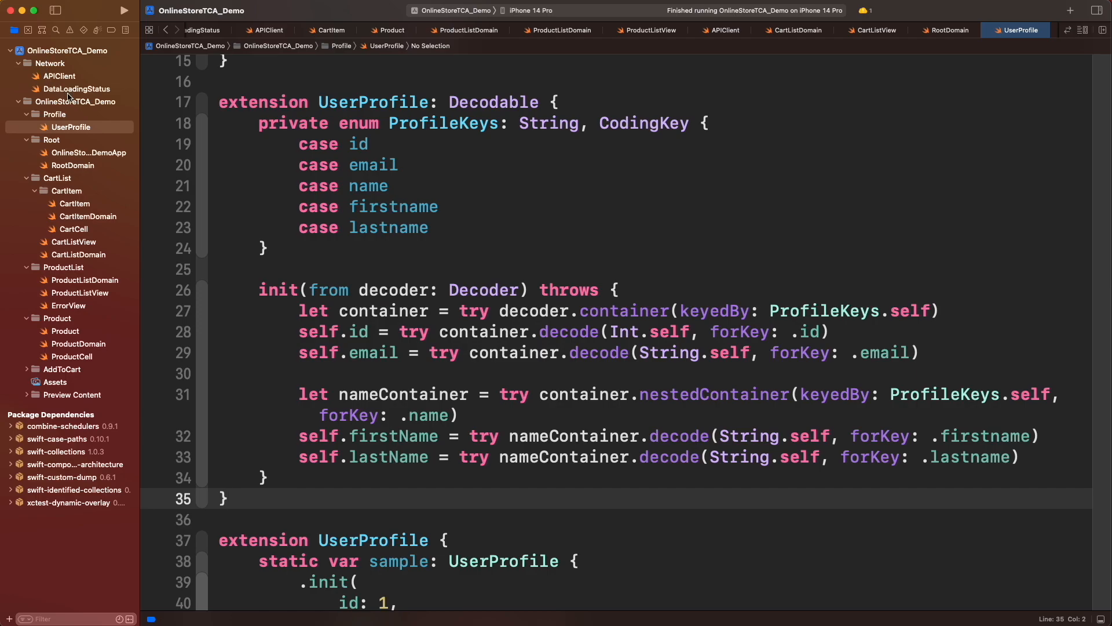
Create ProfileDomain.swift with State (profile: UserProfile = .default), Action, Environment and reducer
{"action": "right_click", "coordinate": [54, 114]}
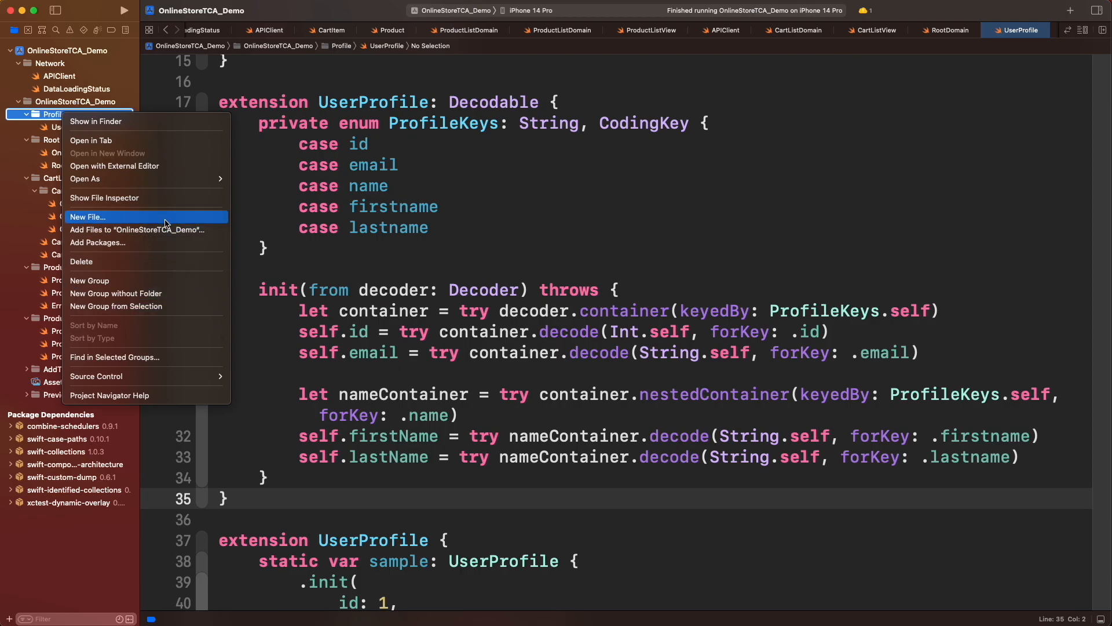
{"action": "left_click", "coordinate": [88, 217]}
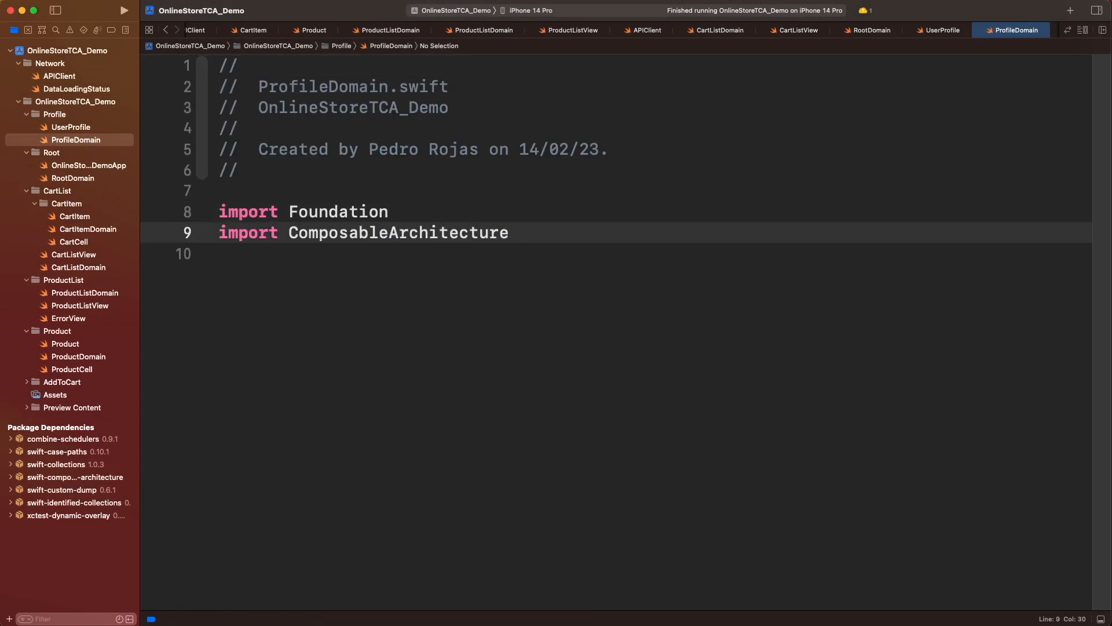
{"action": "type", "text": "struct ProfileDomain {"}
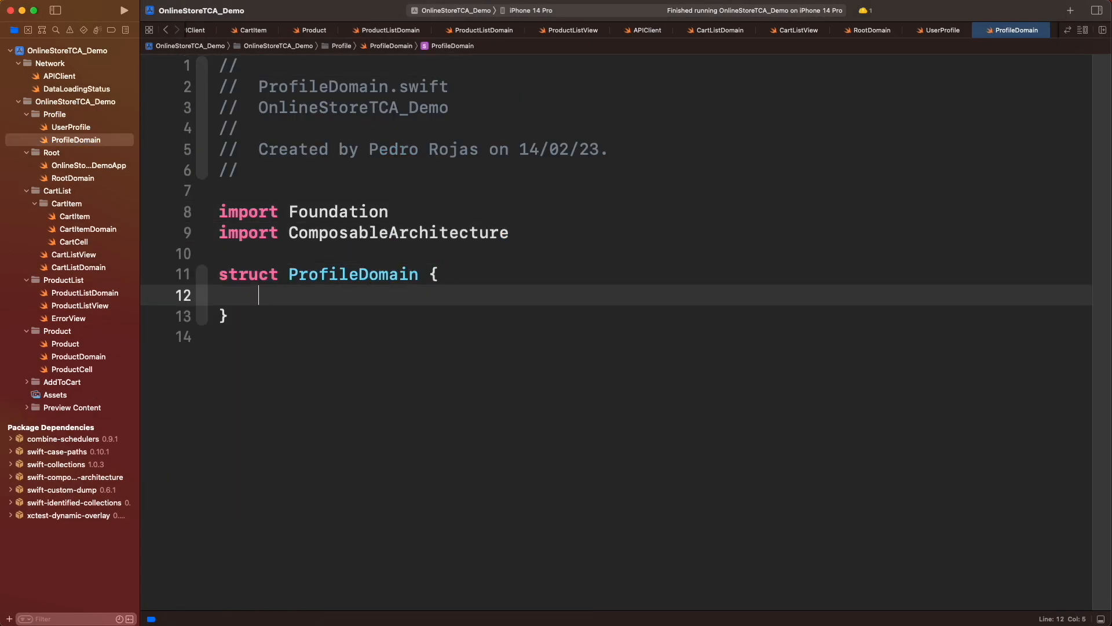
{"action": "type", "text": "var profile: UserProfile = .default"}
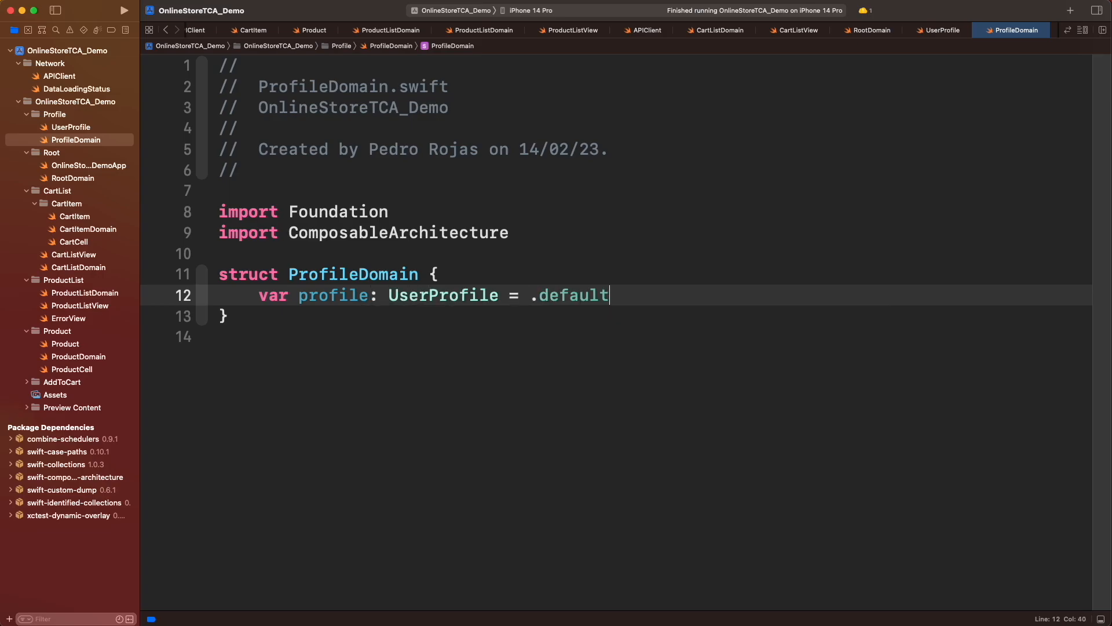
{"action": "type", "text": "struct State"}
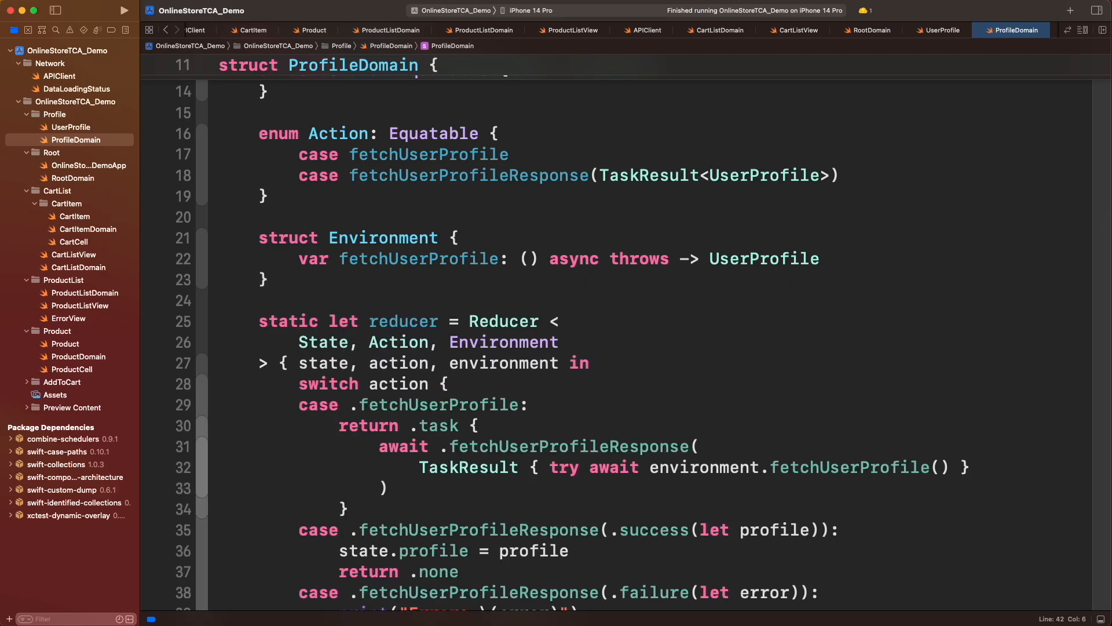
{"action": "scroll", "scroll_direction": "down", "scroll_amount": 3}
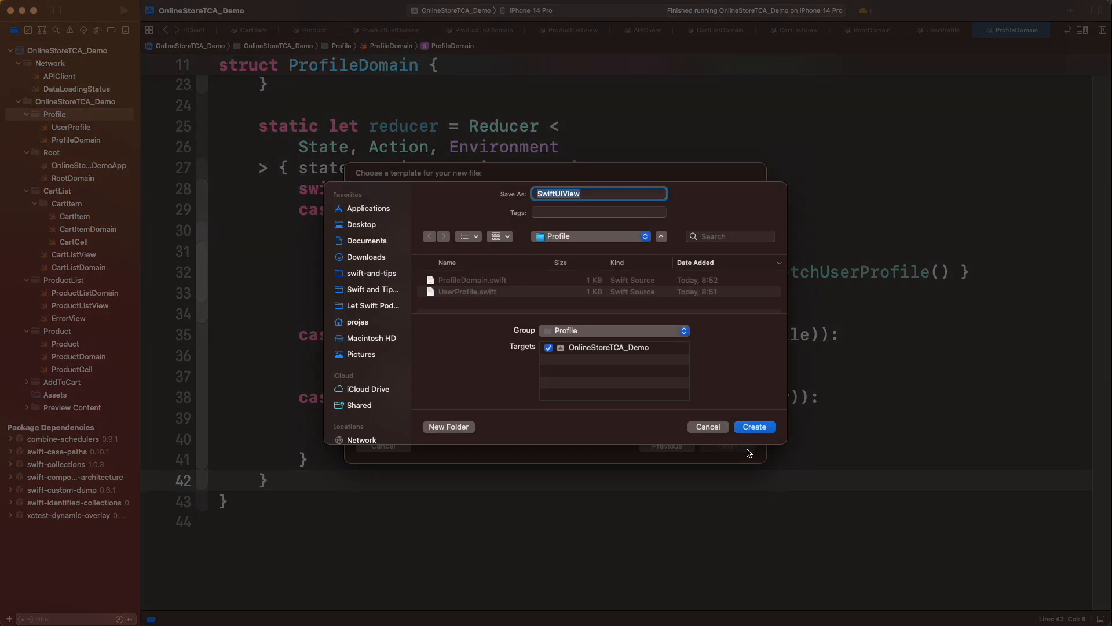
Create ProfileView.swift importing ComposableArchitecture with a WithViewStore Form showing full name and email
{"action": "left_click", "coordinate": [755, 426]}
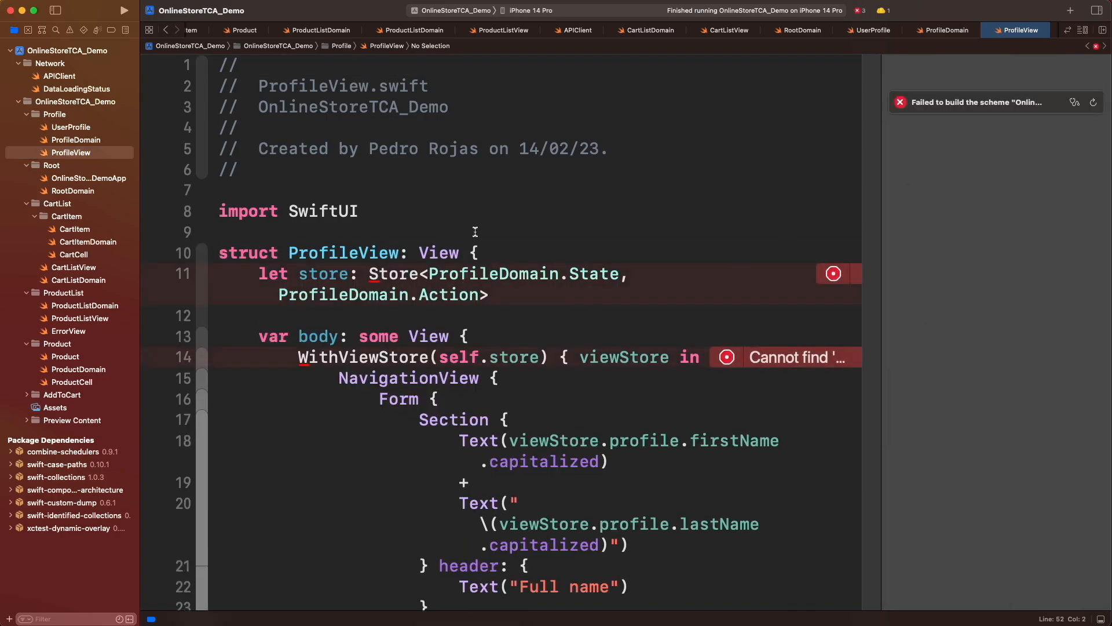
{"action": "type", "text": "import ComposableArchitecture"}
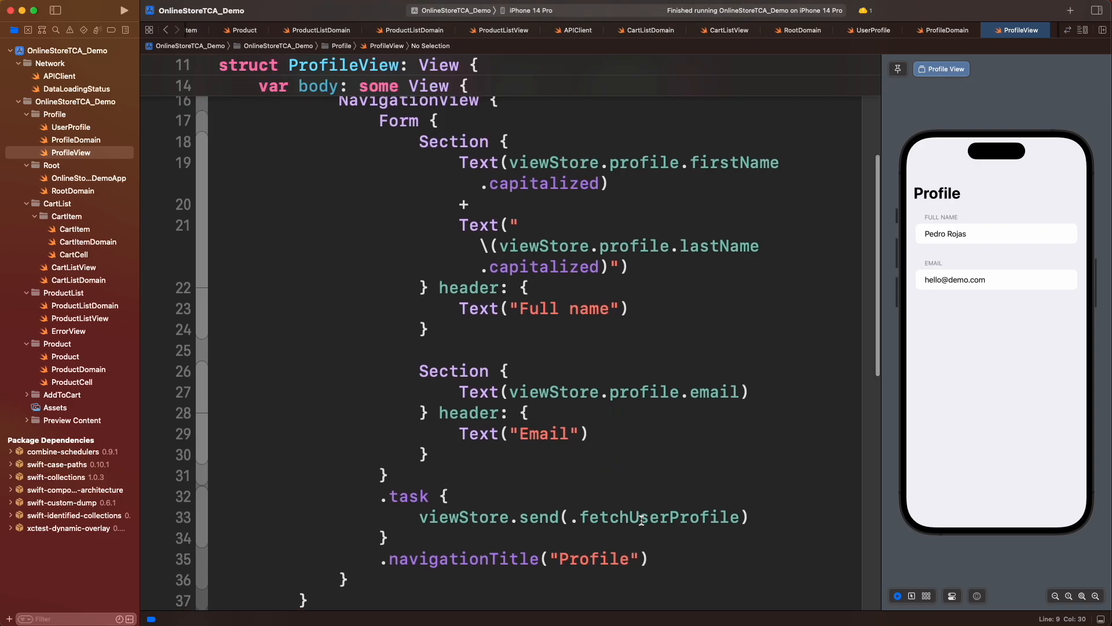
{"action": "scroll", "scroll_direction": "down", "scroll_amount": 3}
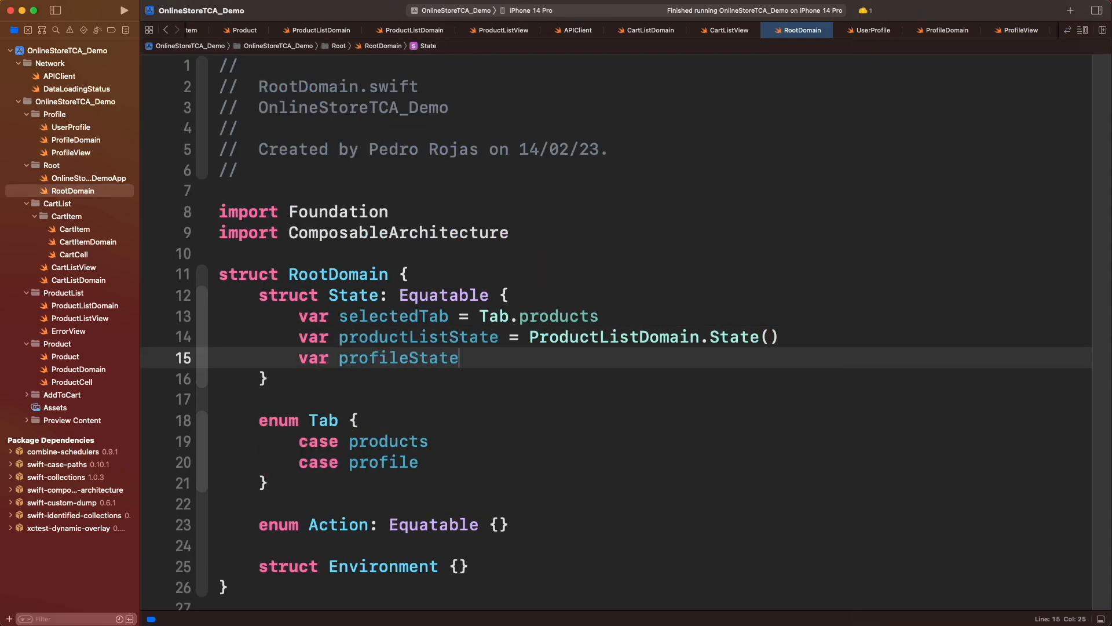
Add profileState plus Action cases productList, profile and tabSelected(Tab) to RootDomain
{"action": "type", "text": "= ProfileDomain.State()"}
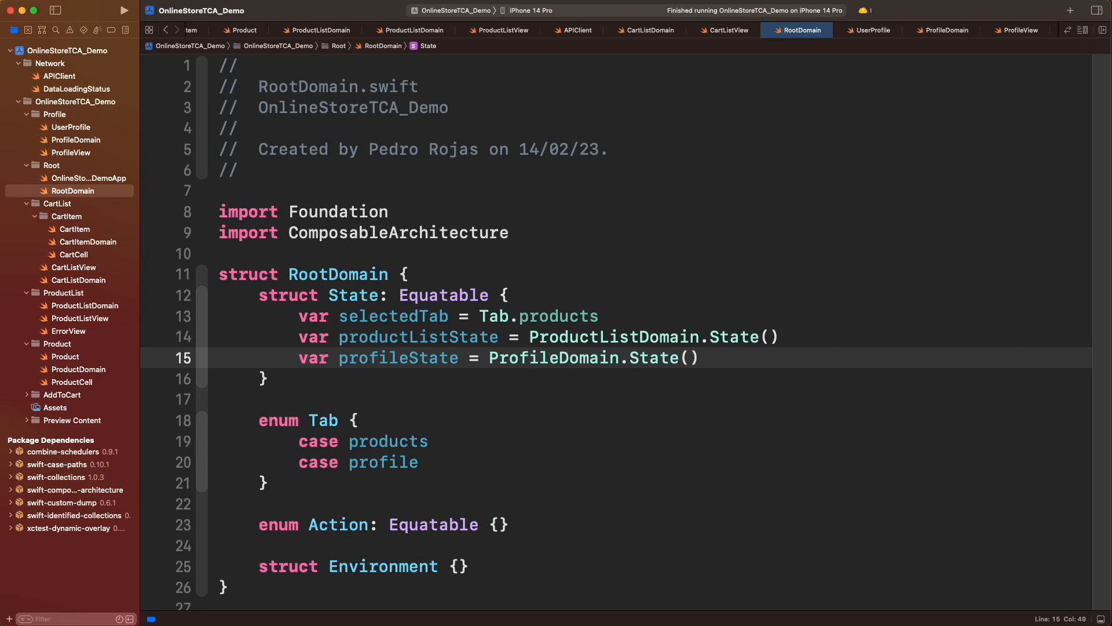
{"action": "type", "text": "case"}
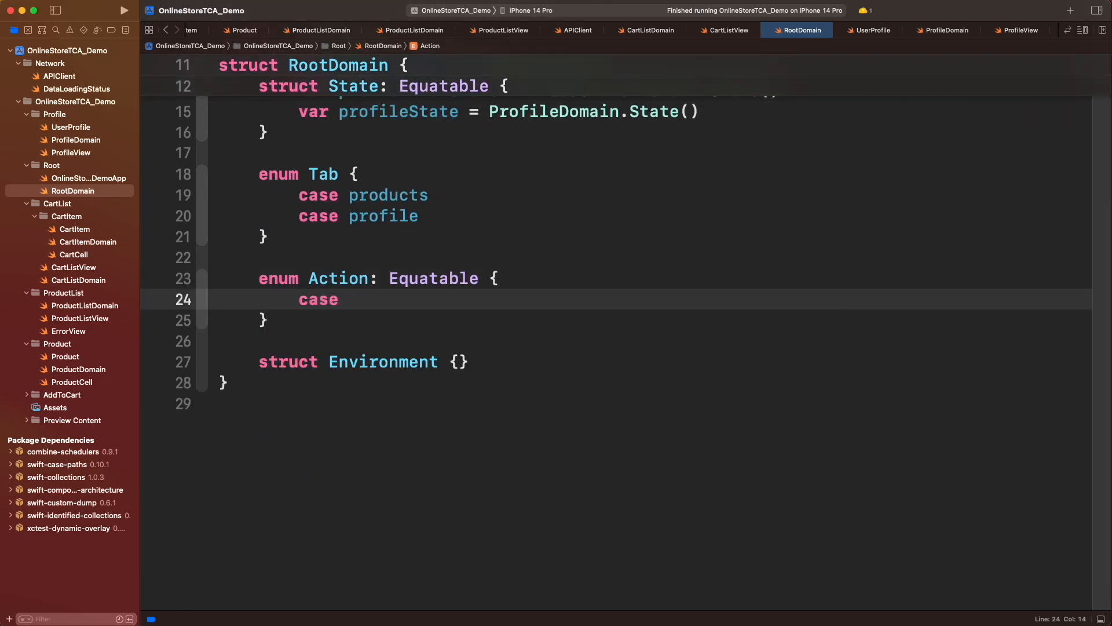
{"action": "type", "text": "productList(Prod"}
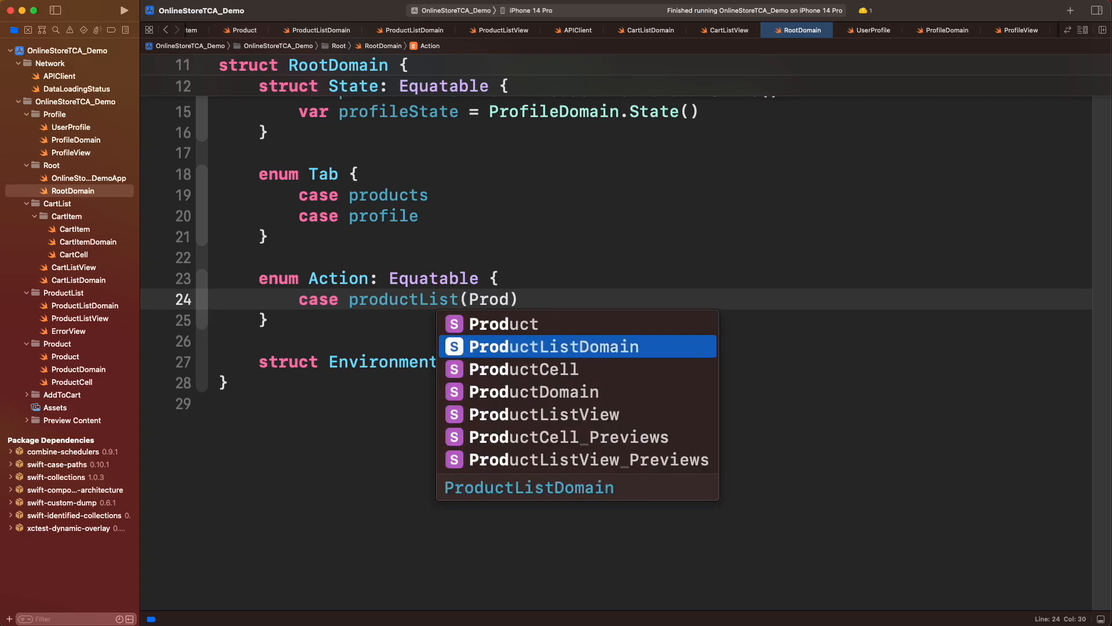
{"action": "type", "text": "case profile(ProfileDomain.Action"}
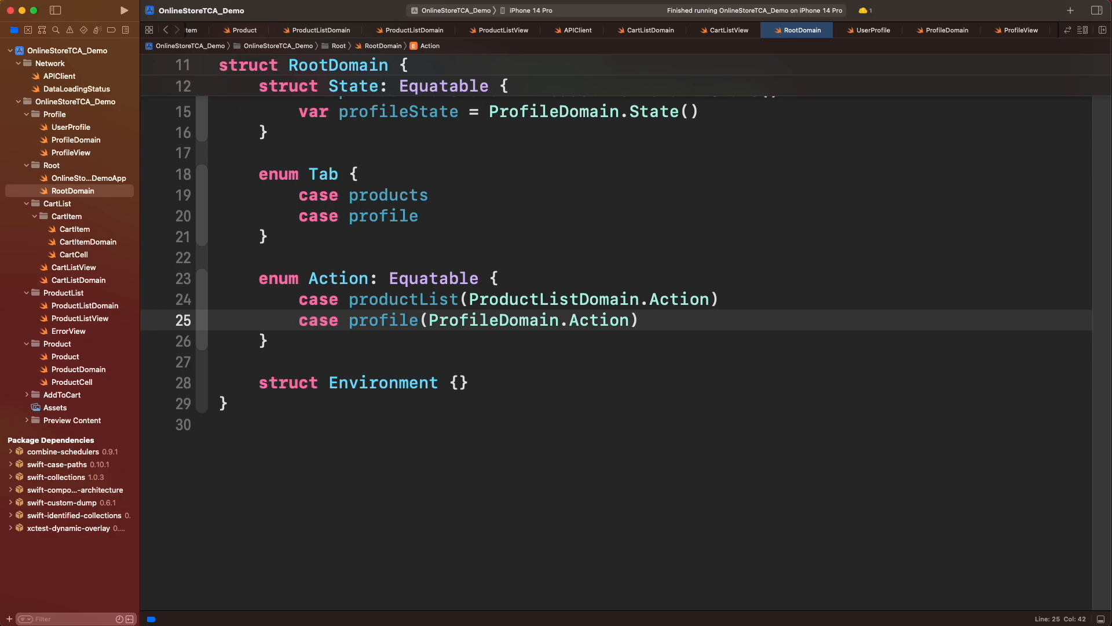
{"action": "type", "text": "tabS"}
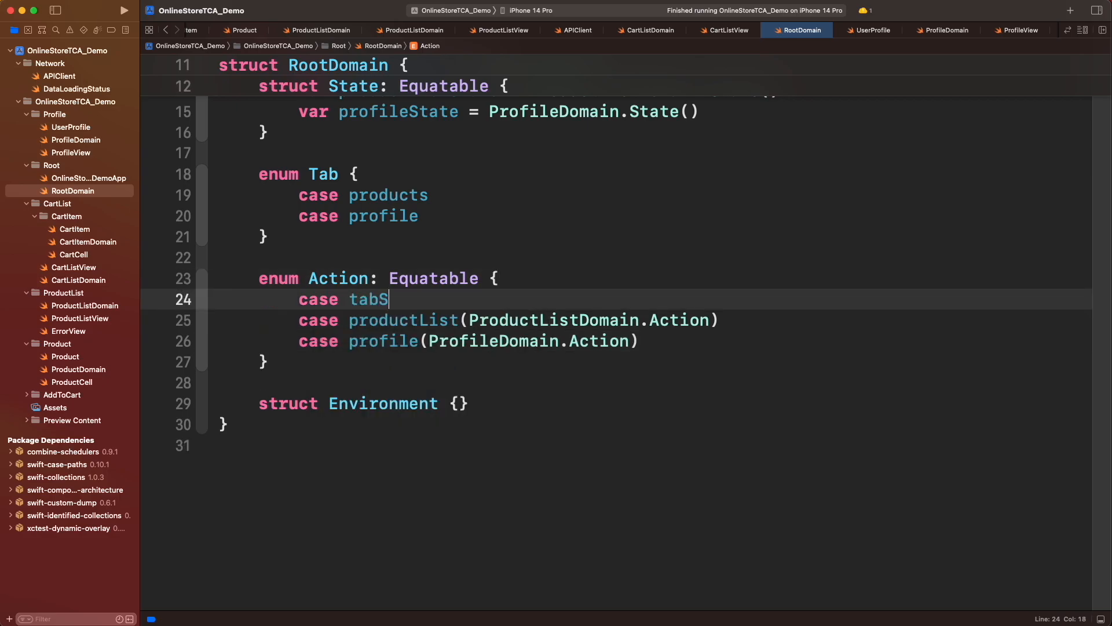
{"action": "type", "text": "elected(Tab"}
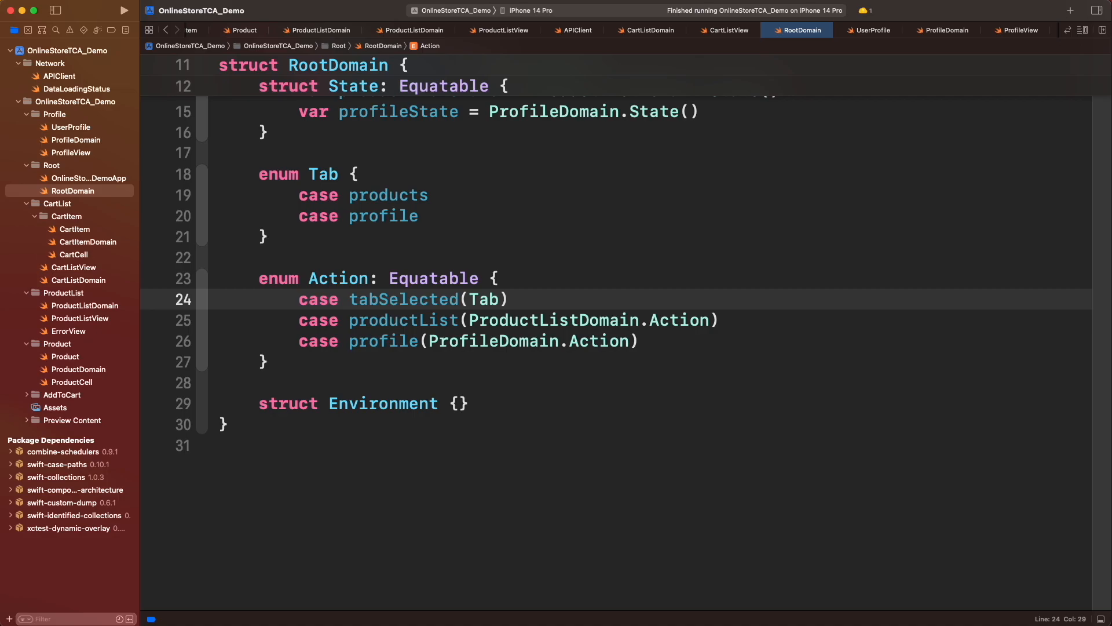
Add fetchProducts, sendOrder and fetchUserProfile closures to RootDomain's Environment and start static let reducer
{"action": "left_click", "coordinate": [415, 30]}
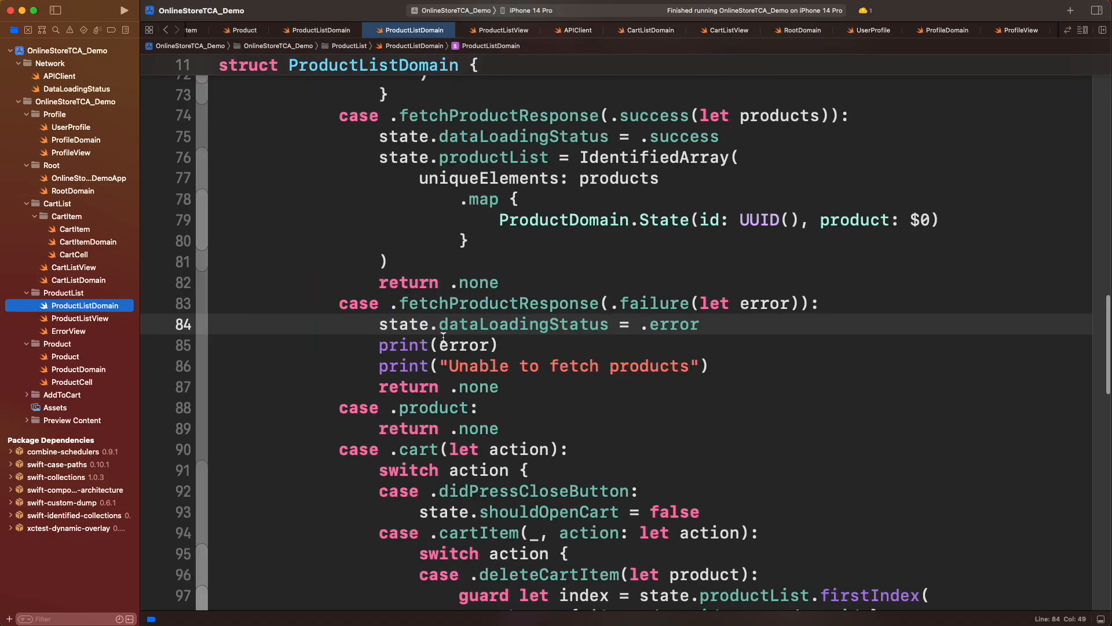
{"action": "left_click", "coordinate": [796, 30]}
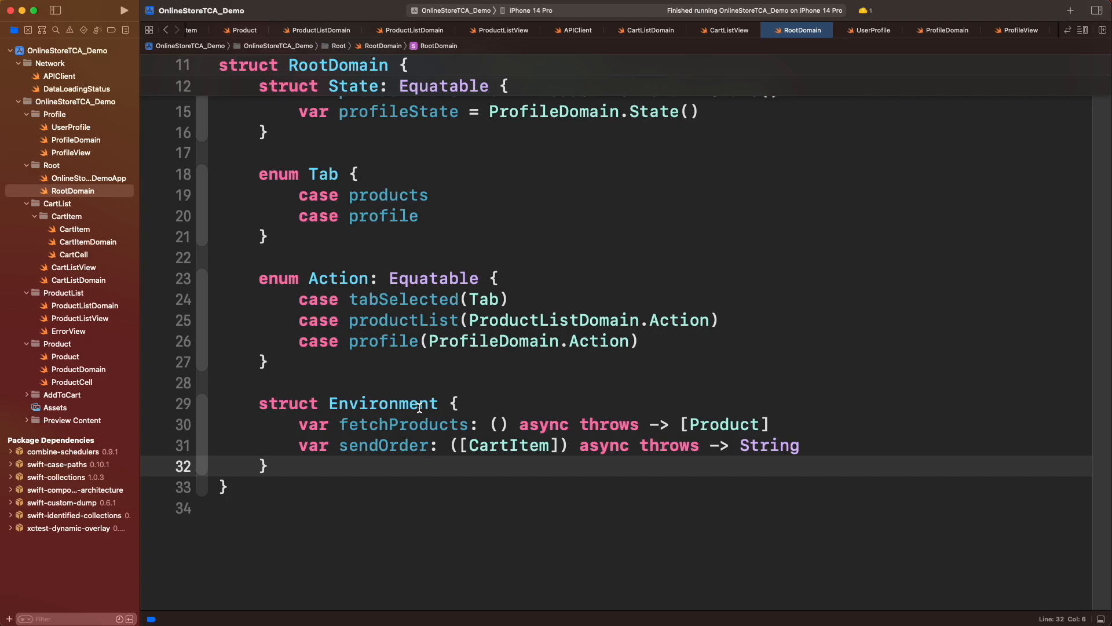
{"action": "mouse_move", "coordinate": [237, 240]}
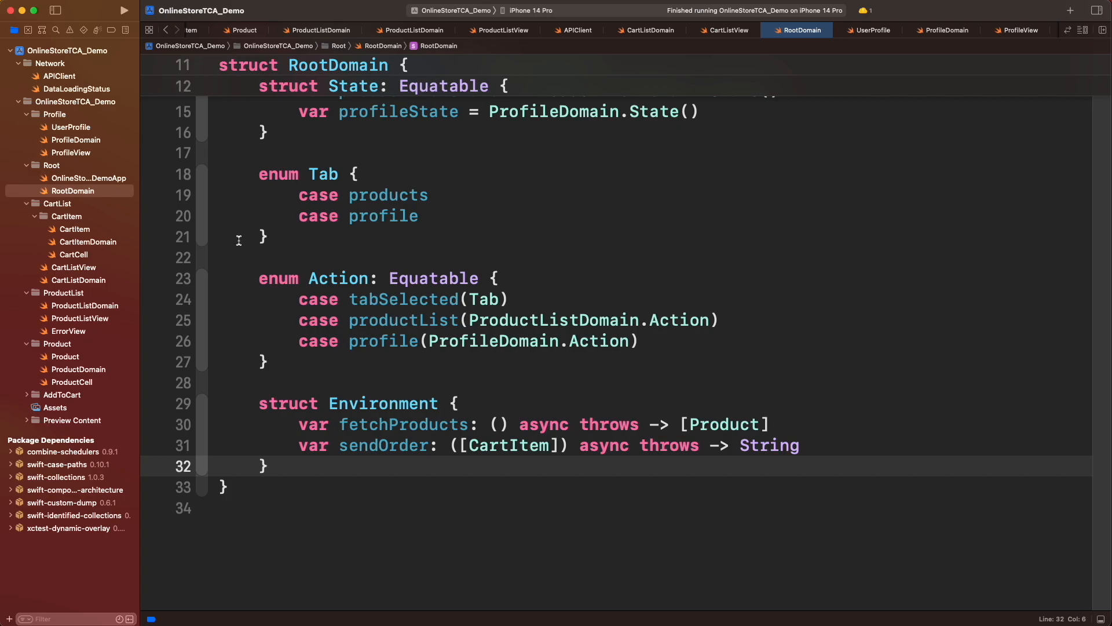
{"action": "left_click", "coordinate": [76, 141]}
{"action": "type", "text": "var fetchUserProfile: () async throws -> UserProfile"}
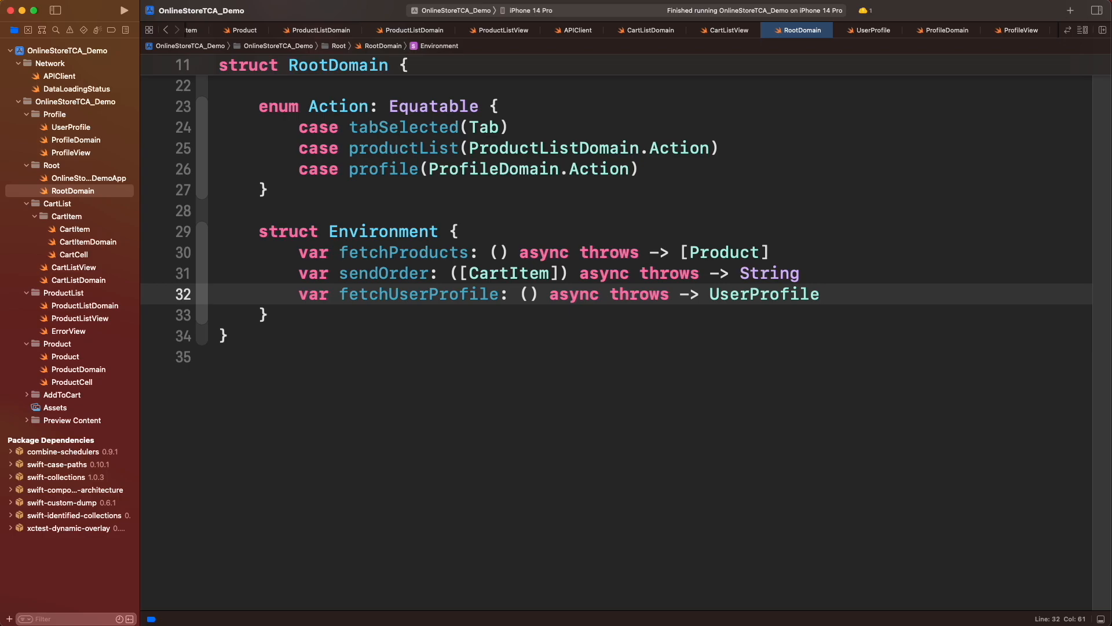
{"action": "type", "text": "static let reducer = Reducer<"}
{"action": "type", "text": "State, Action, Environment"}
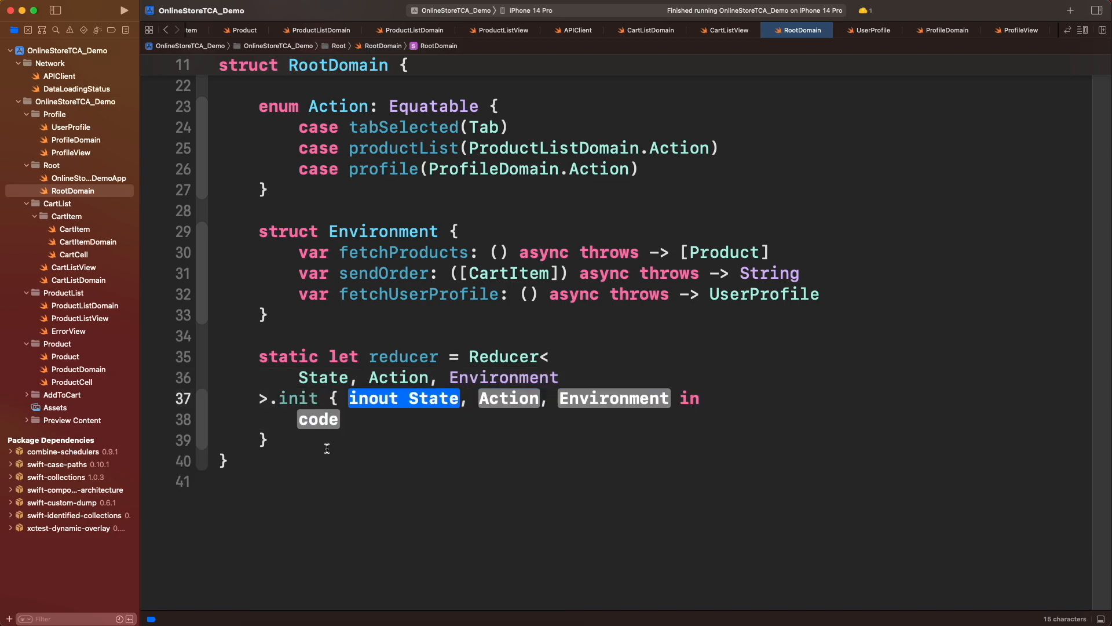
Write Reducer.combine pulling back ProductListDomain.reducer and ProfileDomain.reducer into root state, action and environment
{"action": "type", "text": "combine("}
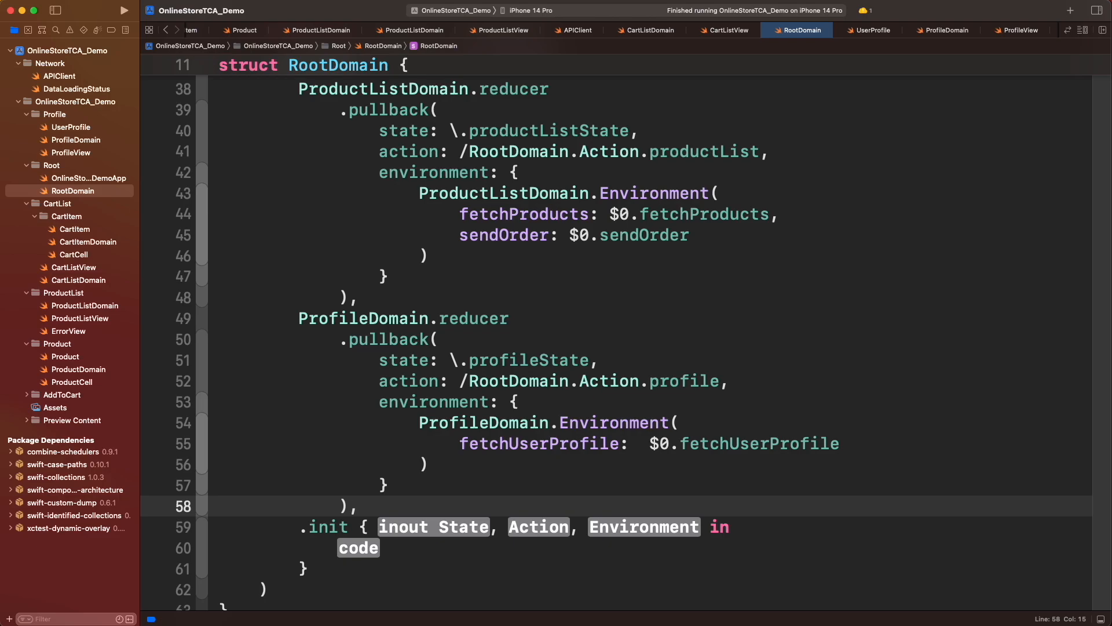
{"action": "scroll", "scroll_direction": "down", "scroll_amount": 3}
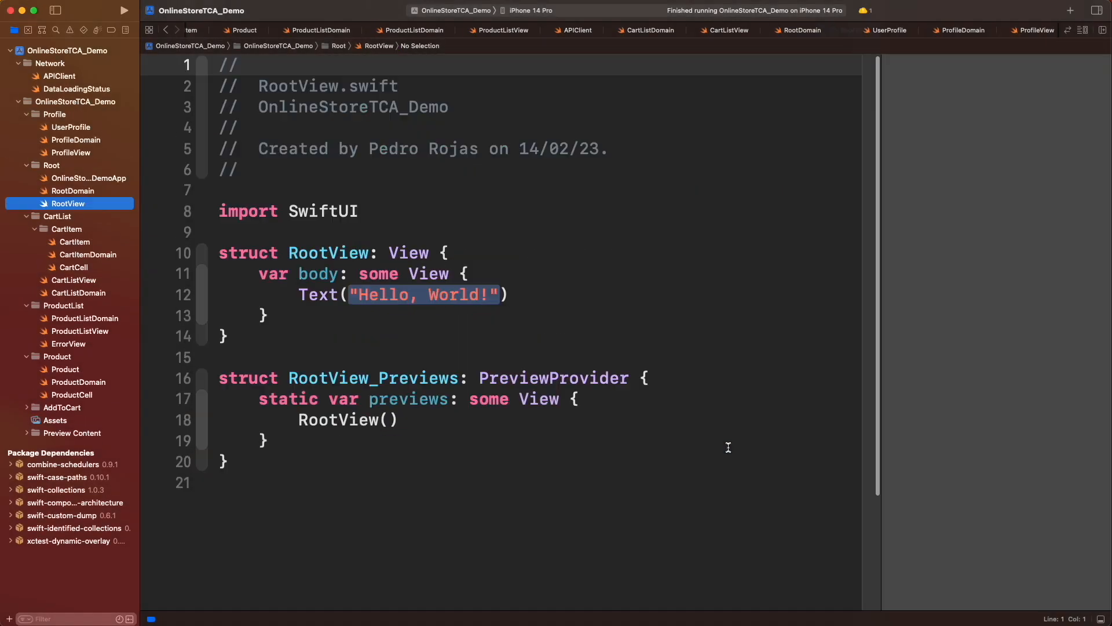
Import ComposableArchitecture, add a store and WithViewStore TabView bound to selectedTab with scoped child views
{"action": "type", "text": "import ComposableArchitecture"}
{"action": "type", "text": "WithViewStore(self.store"}
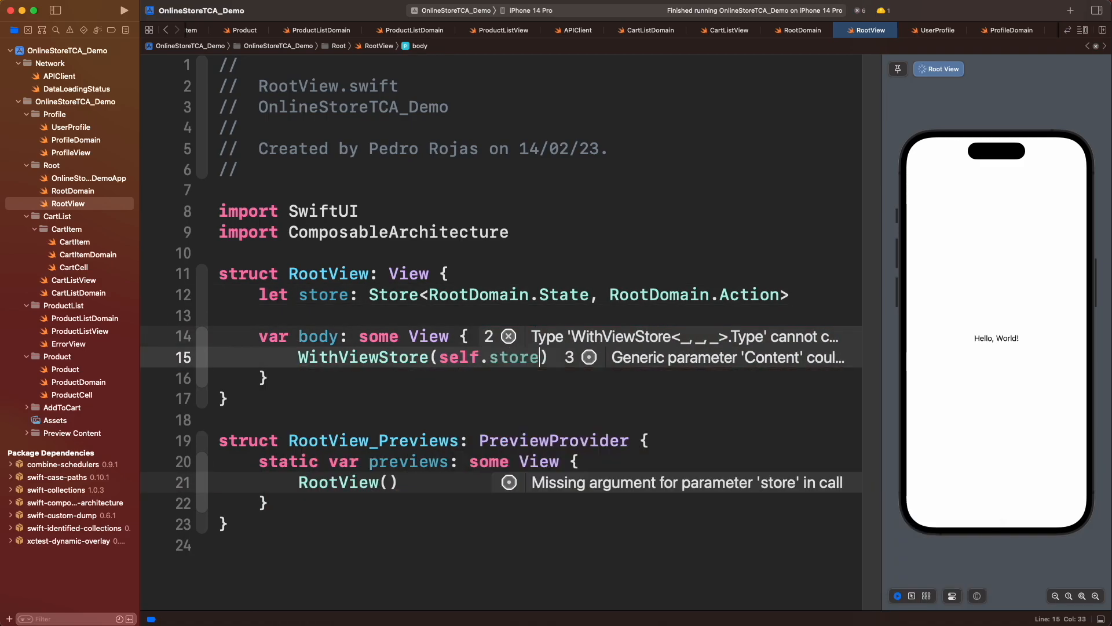
{"action": "type", "text": "{ viewStore in"}
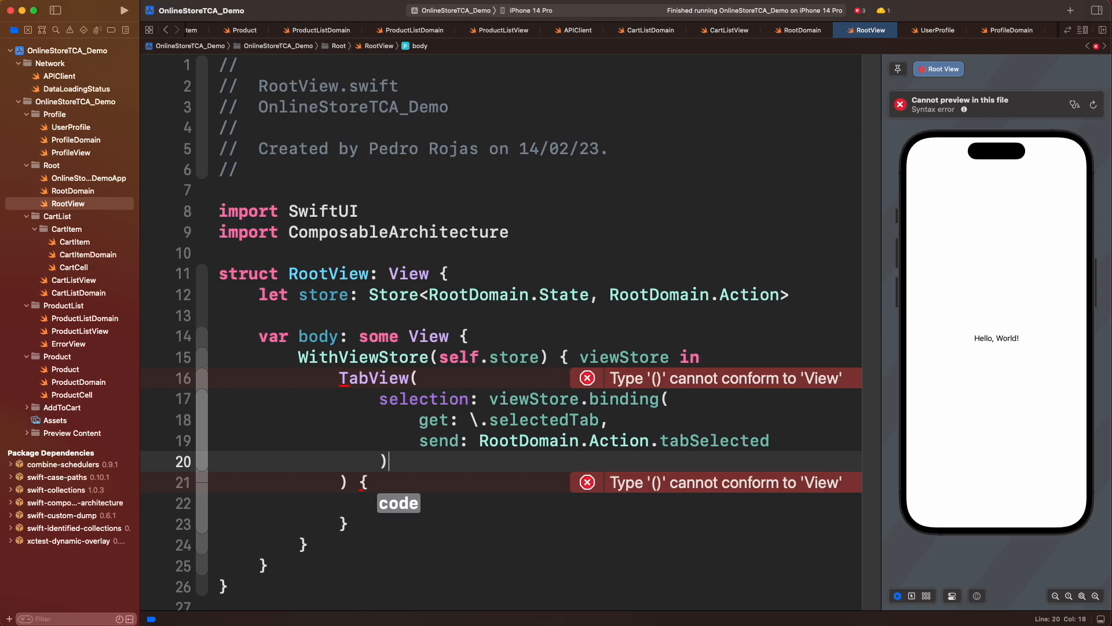
{"action": "double_click", "coordinate": [399, 503]}
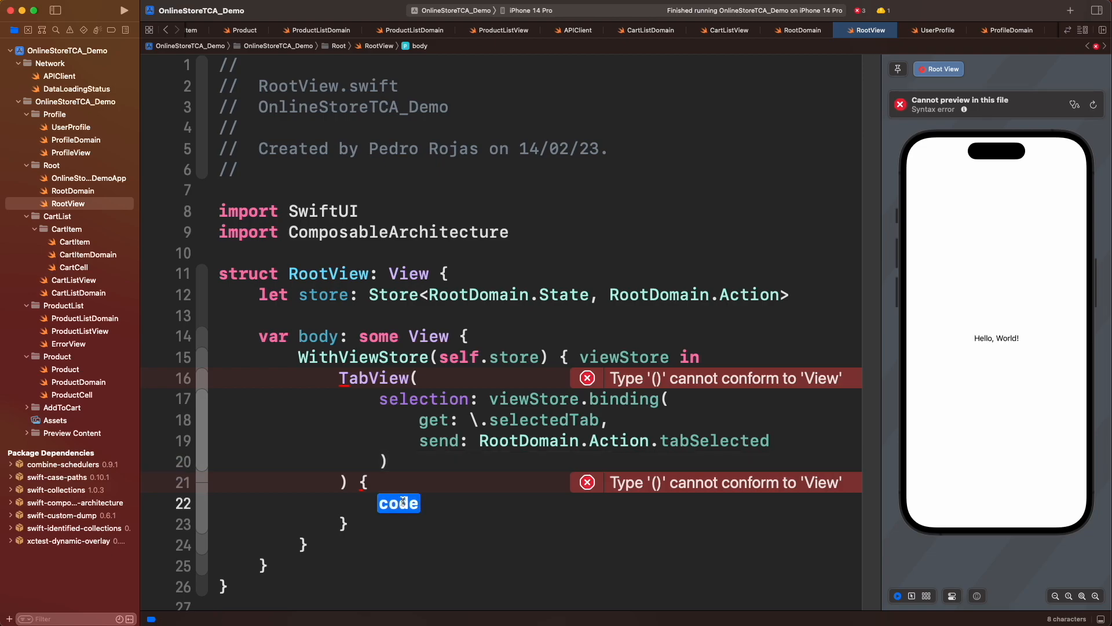
{"action": "scroll", "scroll_direction": "down", "scroll_amount": 3}
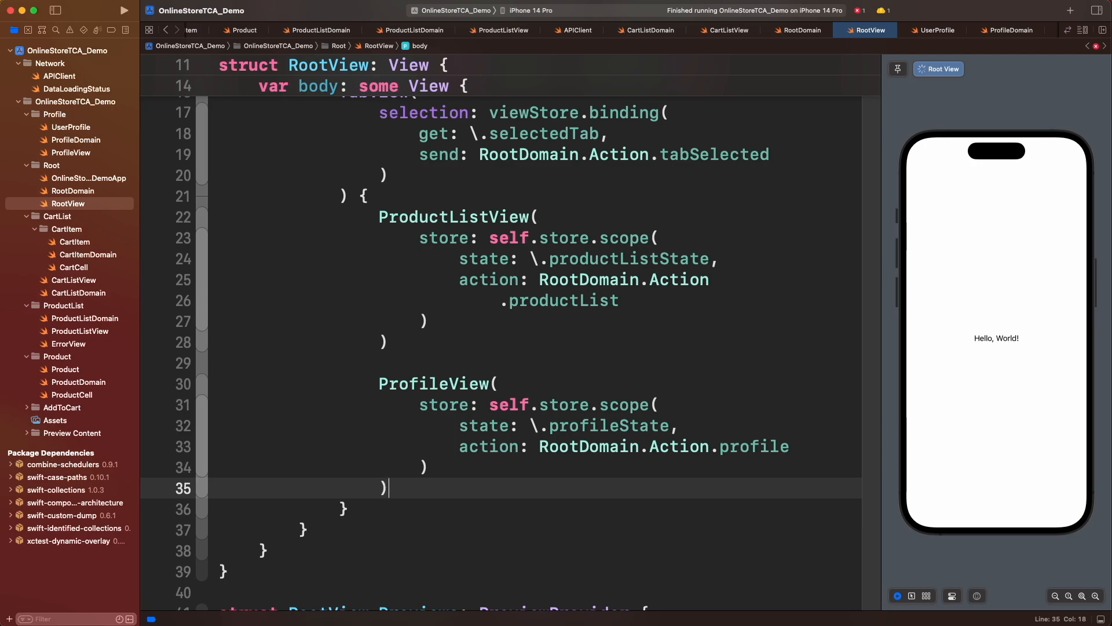
Give ProductListView and ProfileView their .tabItem and .tag(RootDomain.Tab.products / .profile)
{"action": "left_click", "coordinate": [416, 341]}
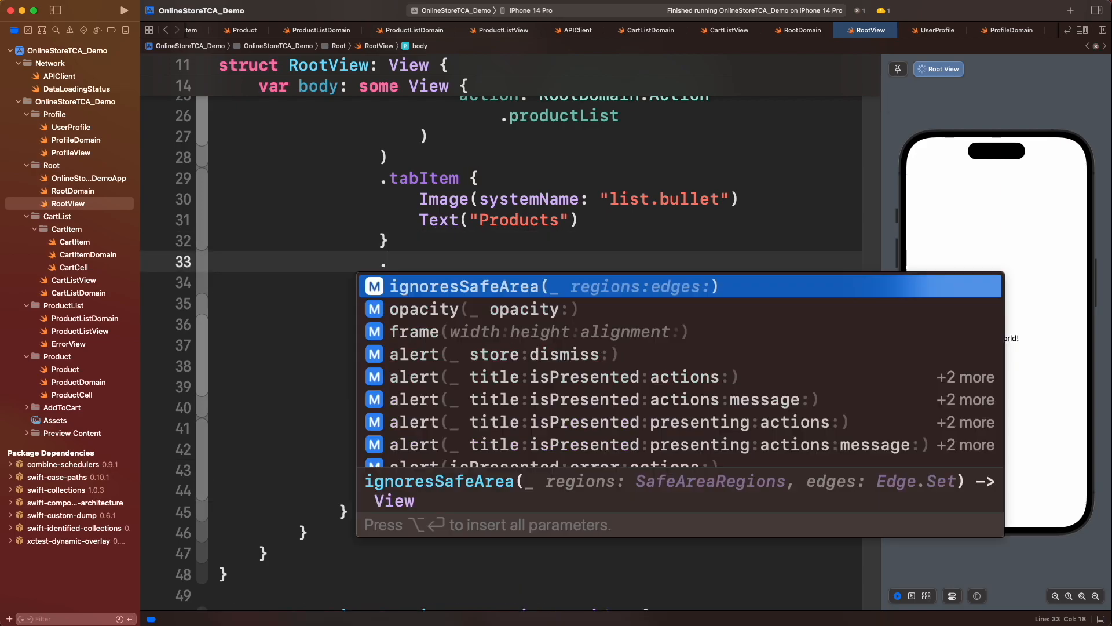
{"action": "type", "text": ".tag(RootDomain.Tab.products"}
{"action": "type", "text": ".tag(RootDomain.Tab.profile)"}
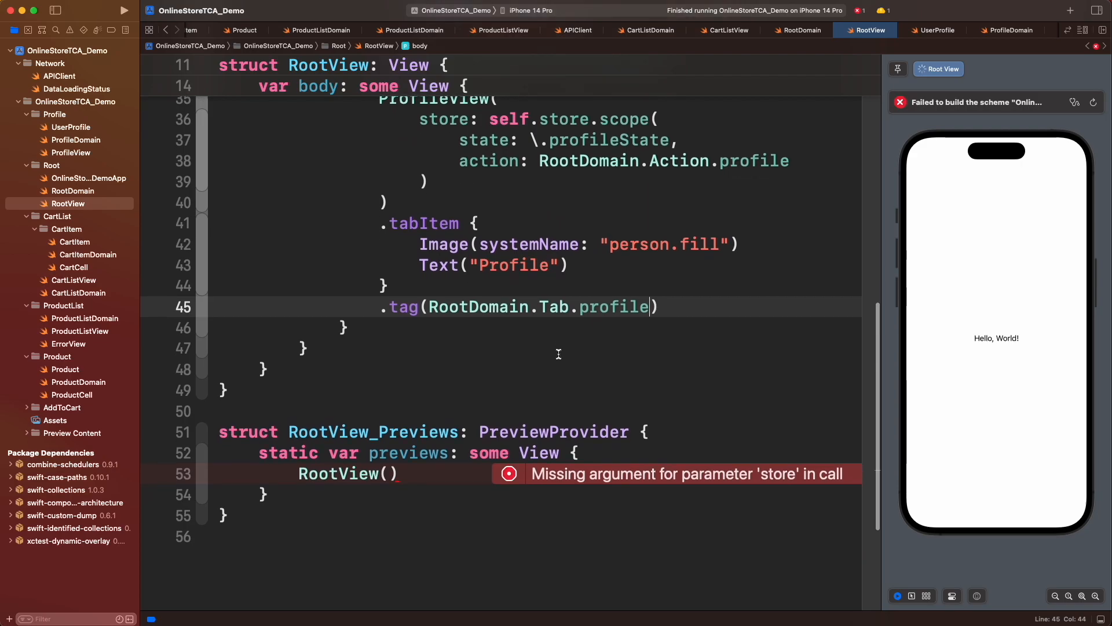
Pass Store(initialState:reducer:environment:) with sample closures to the RootView preview and verify both tabs switch
{"action": "double_click", "coordinate": [346, 473]}
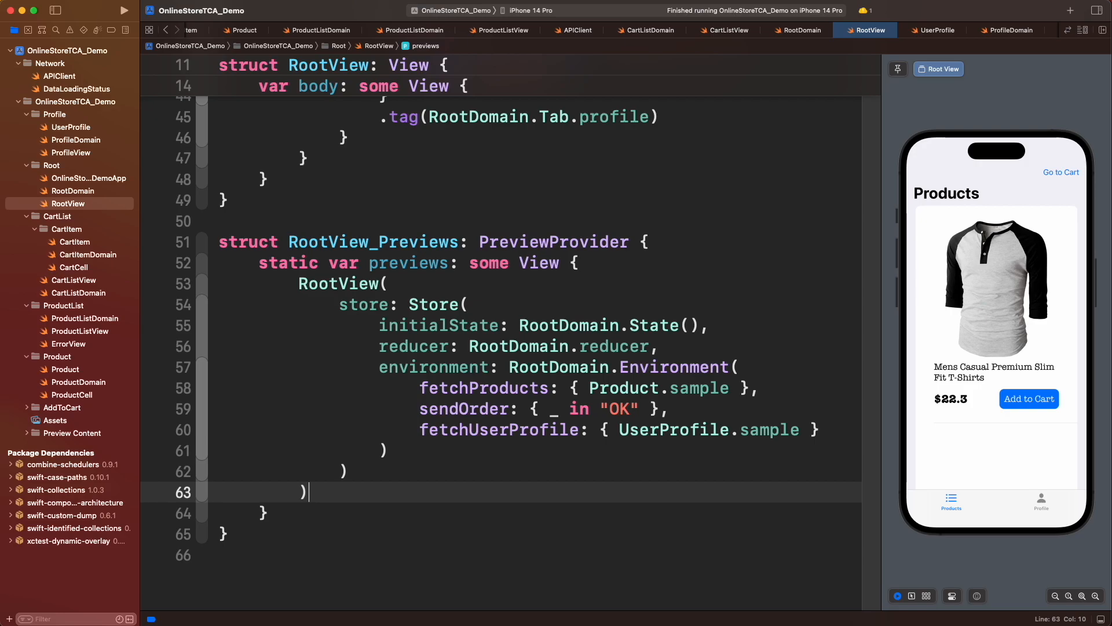
{"action": "left_click", "coordinate": [1041, 501]}
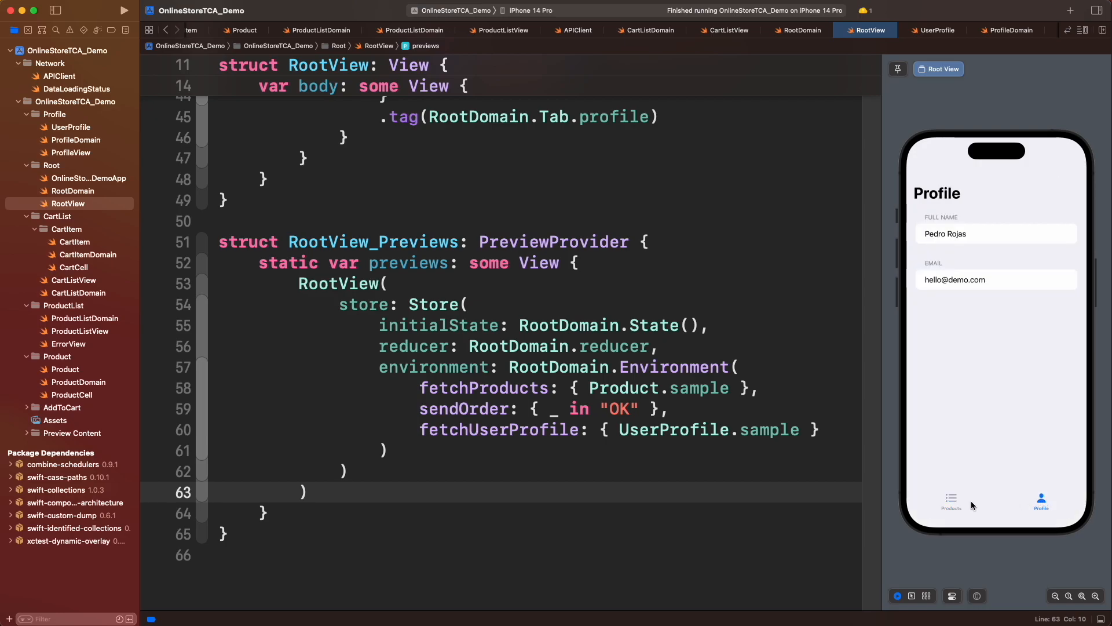
{"action": "left_click", "coordinate": [950, 501]}
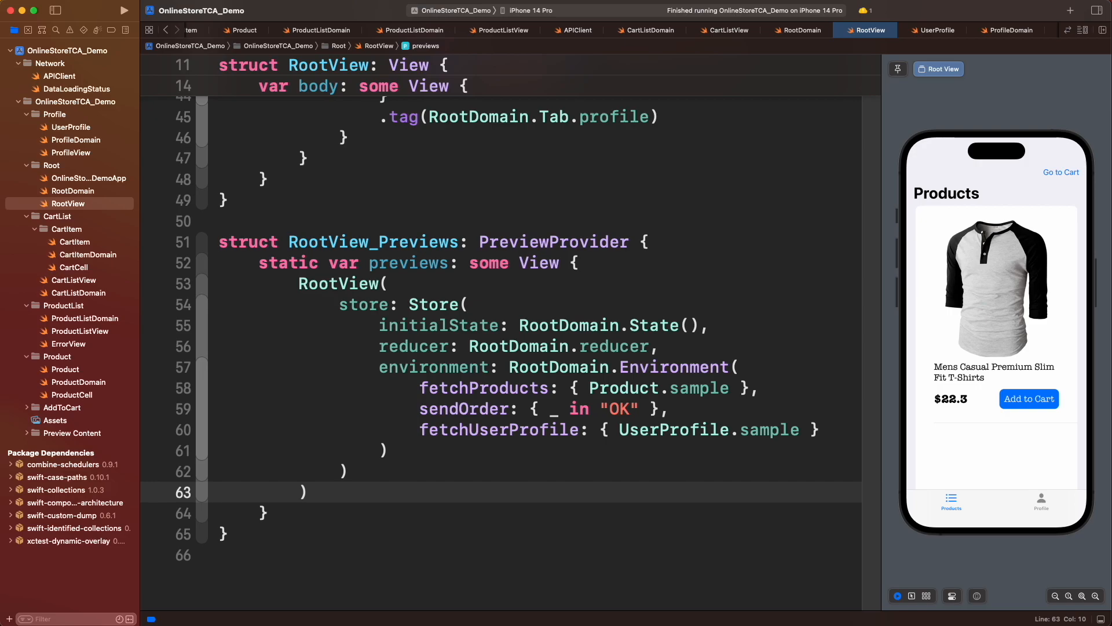
{"action": "left_click", "coordinate": [573, 30]}
{"action": "type", "text": "var fetchUserP"}
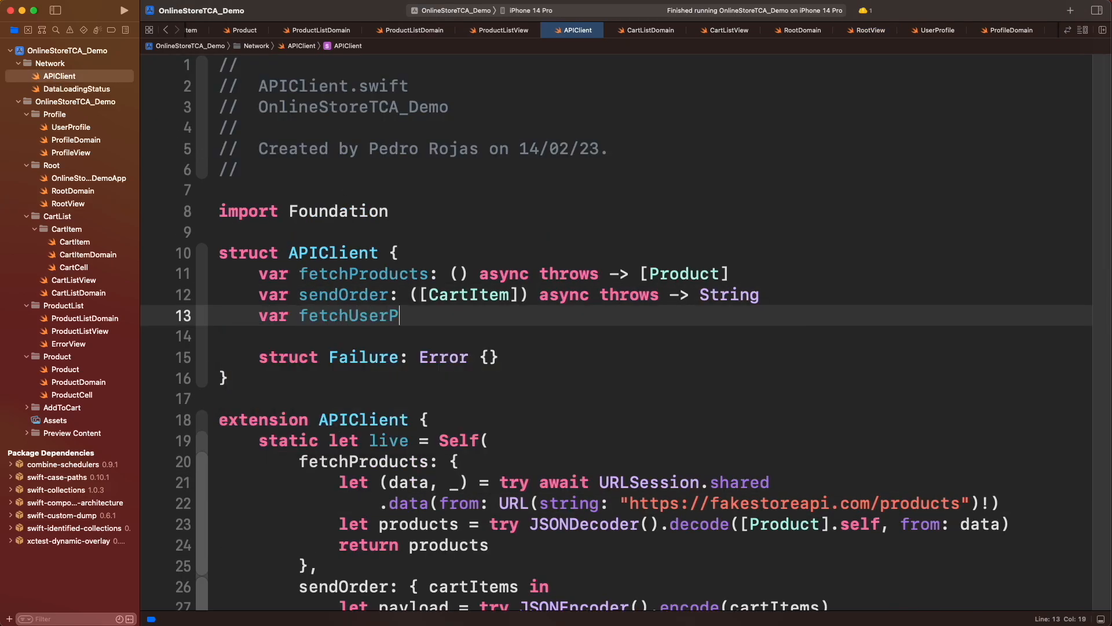
Declare var fetchUserProfile: () async throws -> UserProfile and implement live URLSession decoding of users/1
{"action": "type", "text": "rofile: () async throw"}
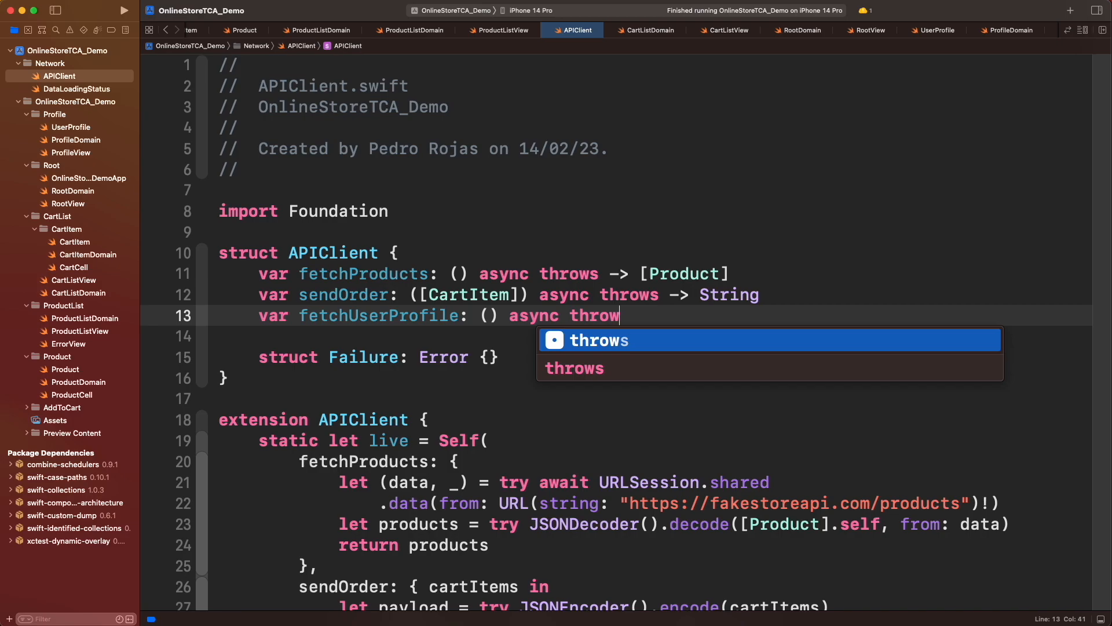
{"action": "scroll", "scroll_direction": "down", "scroll_amount": 3}
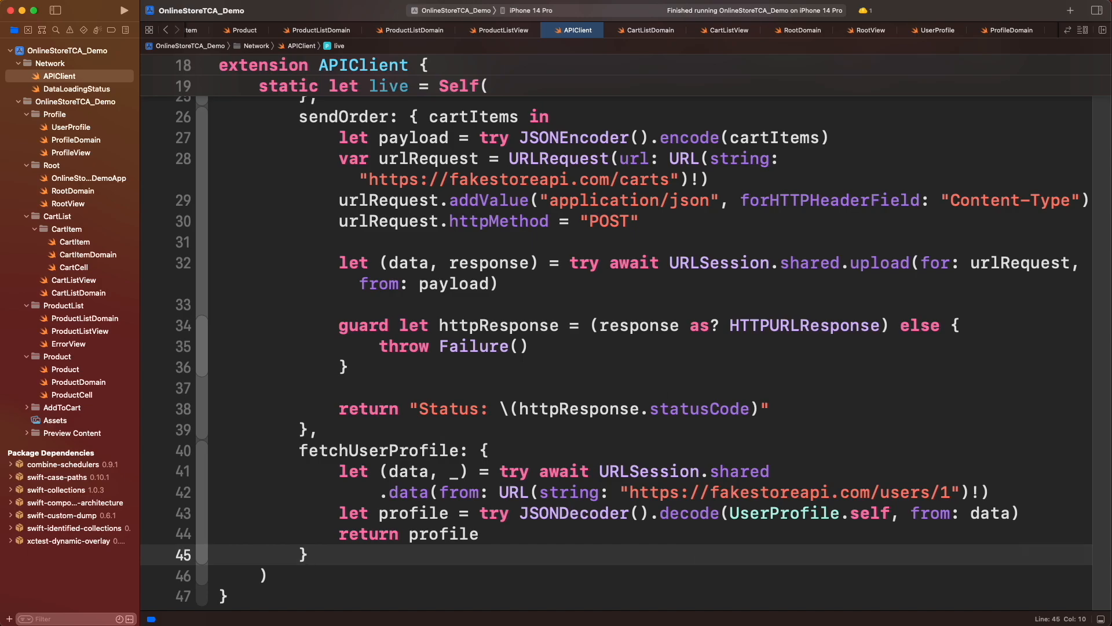
{"action": "left_click", "coordinate": [91, 179]}
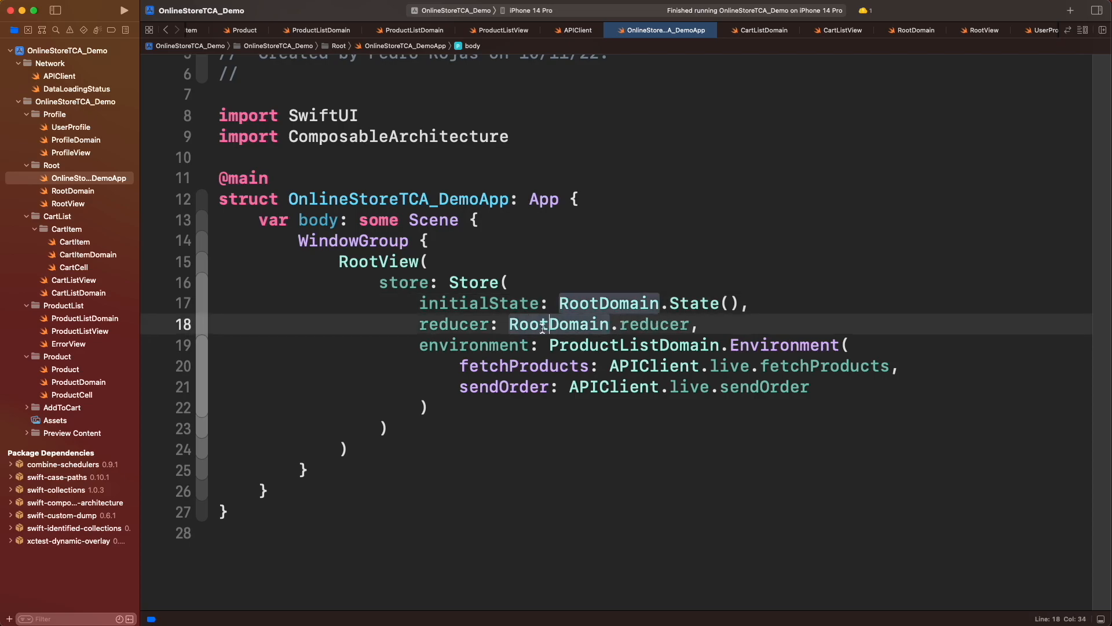
Add fetchUserProfile: APIClient.live.fetchUserProfile to RootDomain's environment, then build and run in the simulator
{"action": "type", "text": "fetchUser"}
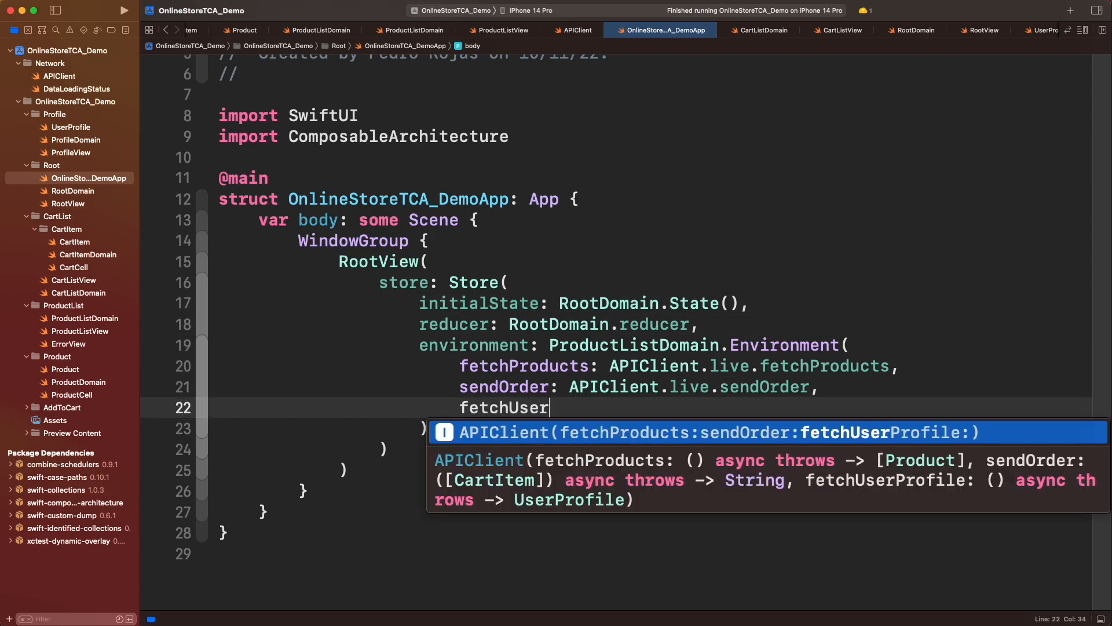
{"action": "key", "text": "Tab"}
{"action": "type", "text": "Roo"}
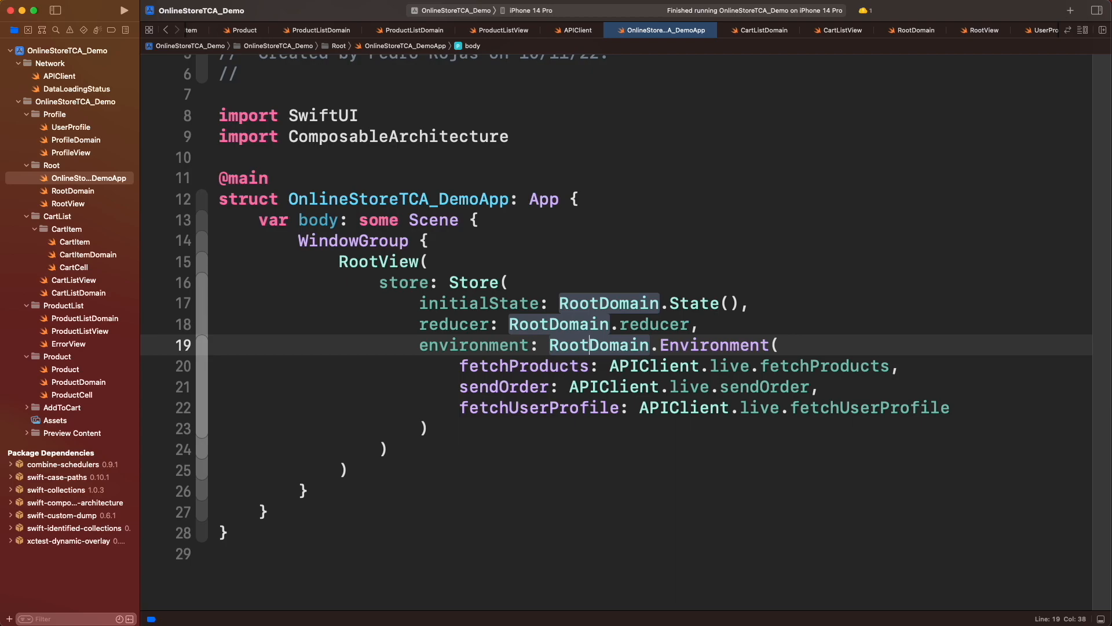
{"action": "left_click", "coordinate": [911, 30]}
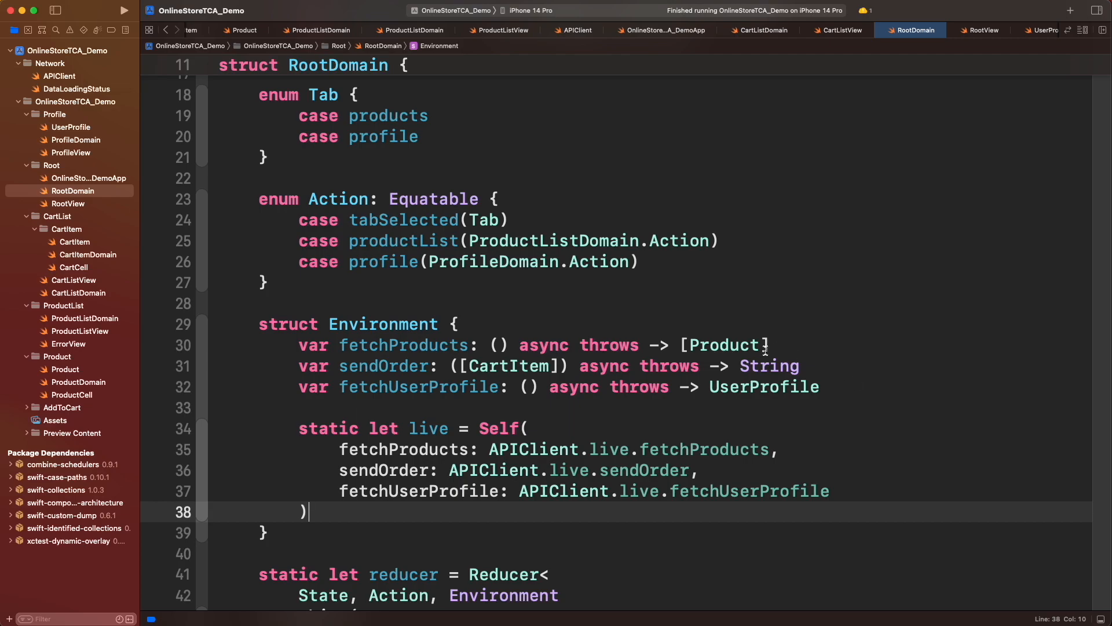
{"action": "left_click", "coordinate": [659, 31]}
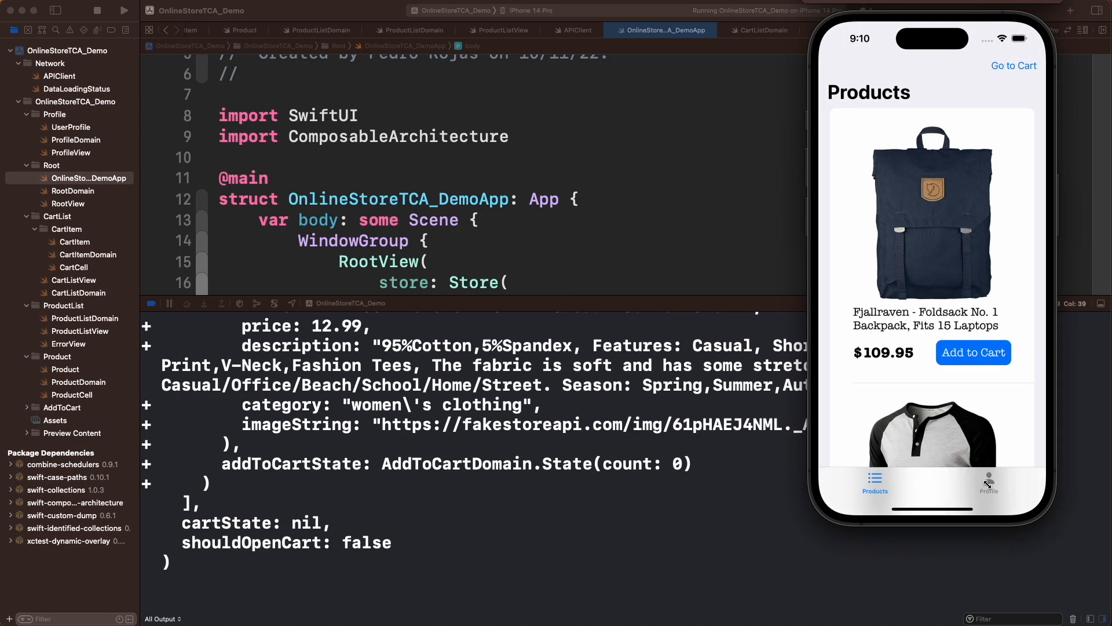
Go to the cart, pay for the two backpacks and dismiss the 'Thank you!' alert
{"action": "left_click", "coordinate": [989, 482]}
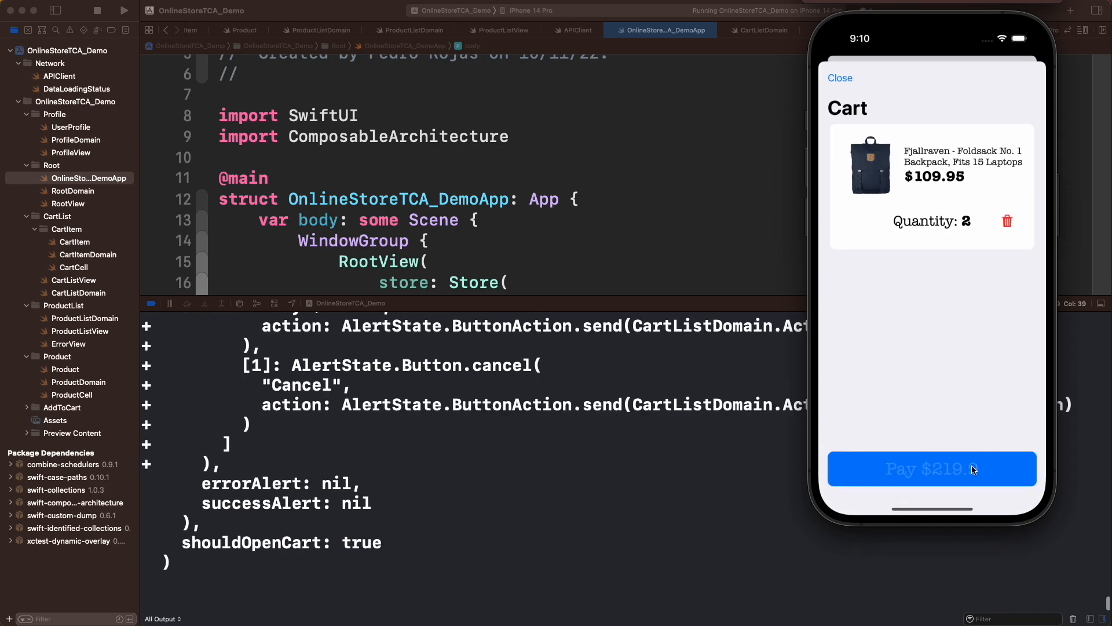
{"action": "left_click", "coordinate": [932, 469]}
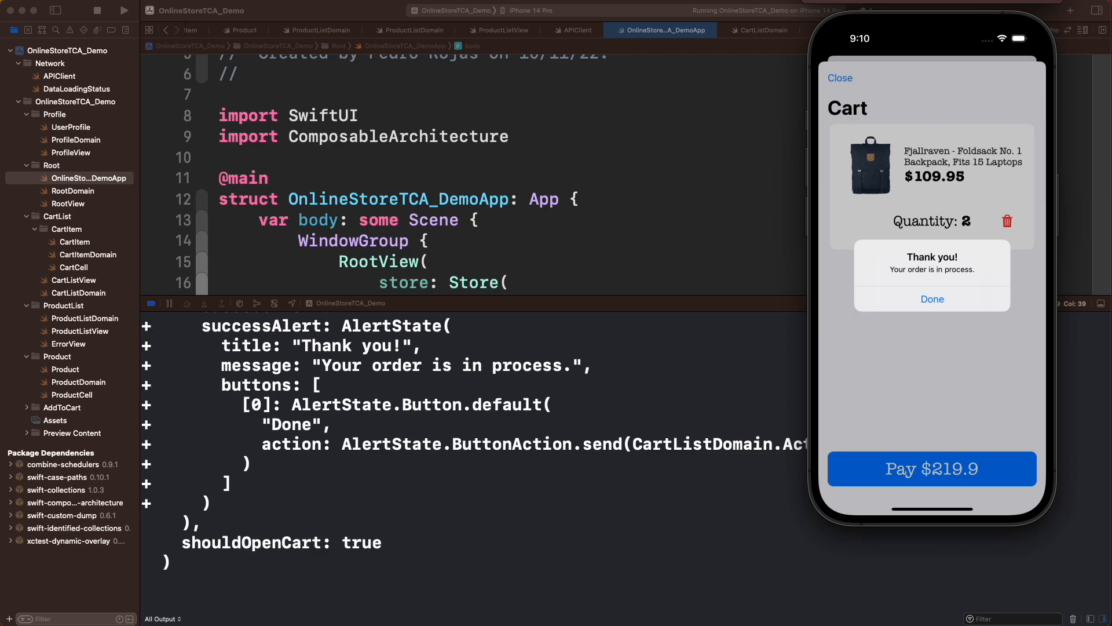
{"action": "left_click", "coordinate": [932, 299]}
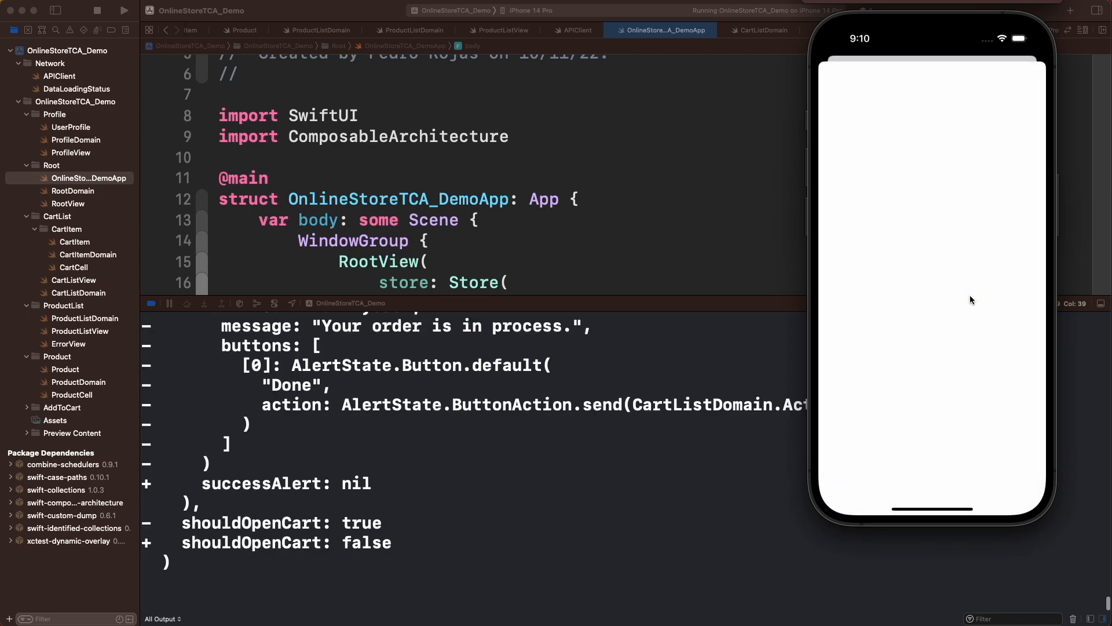